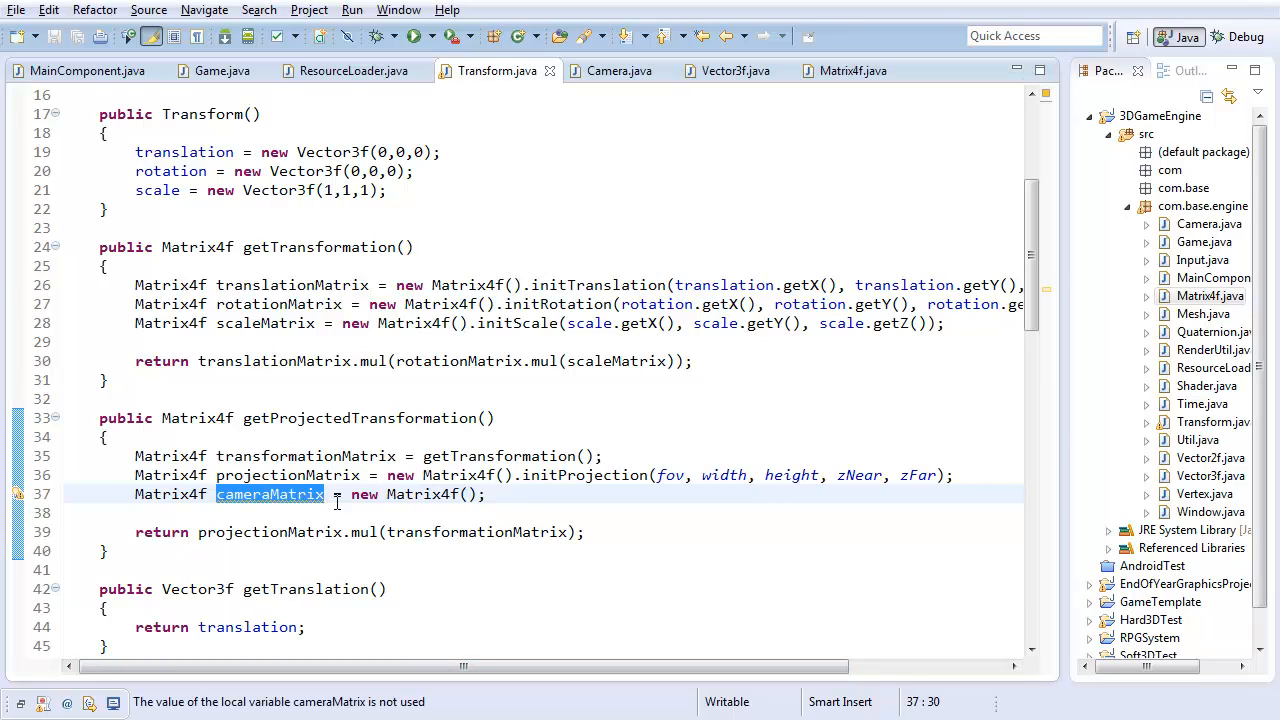
- Rename cameraMatrix to cameraRotation built with initCamera(camera.getForward(), camera.getUp())
type("cm")
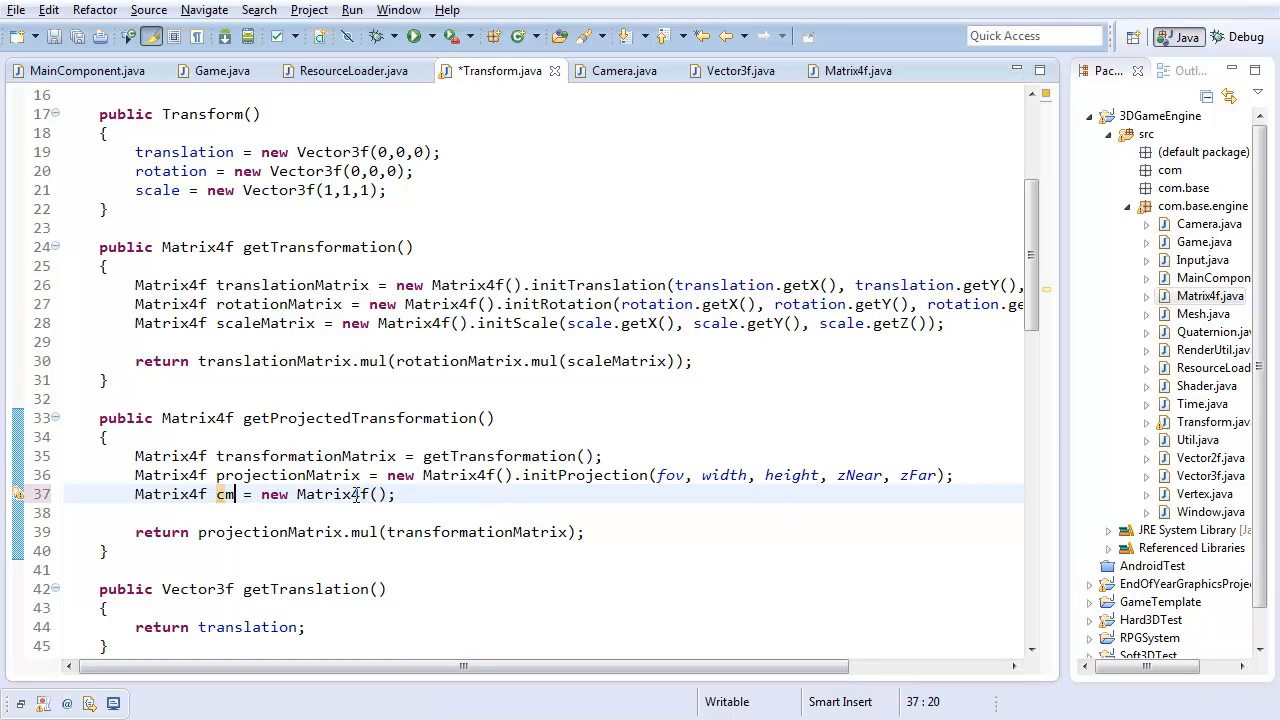
type("ameraRotation")
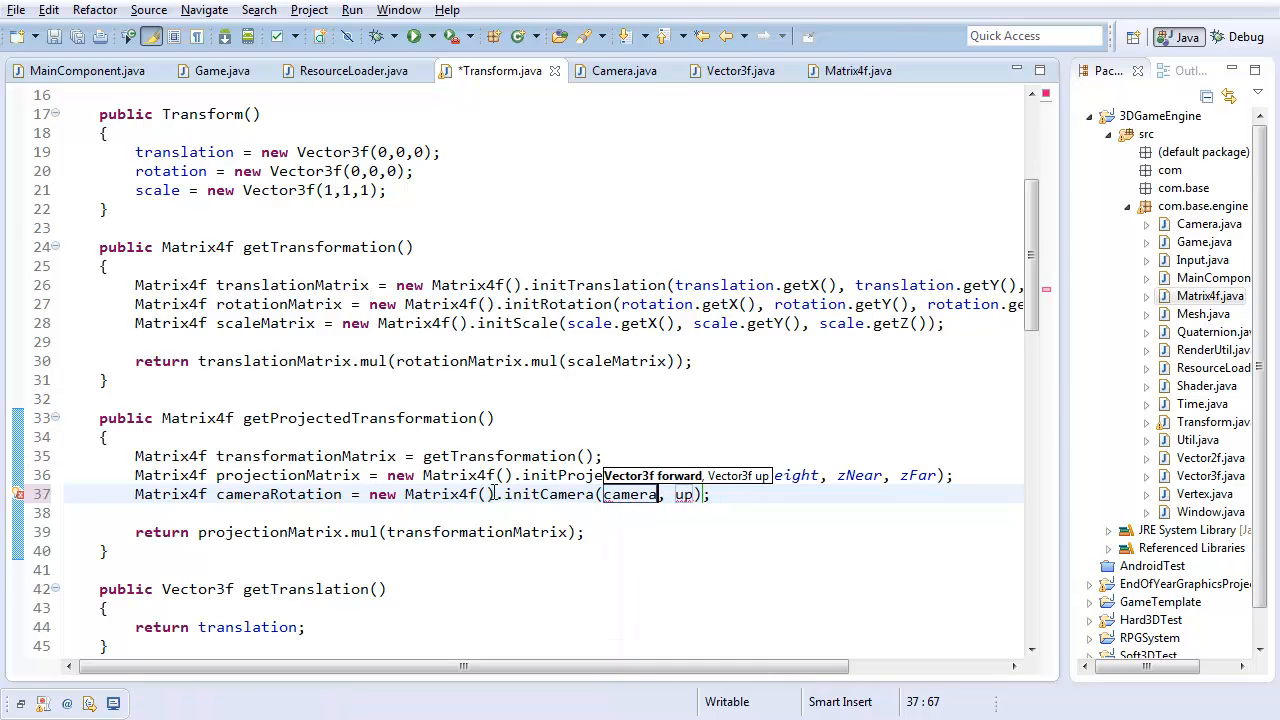
type(".forward(")
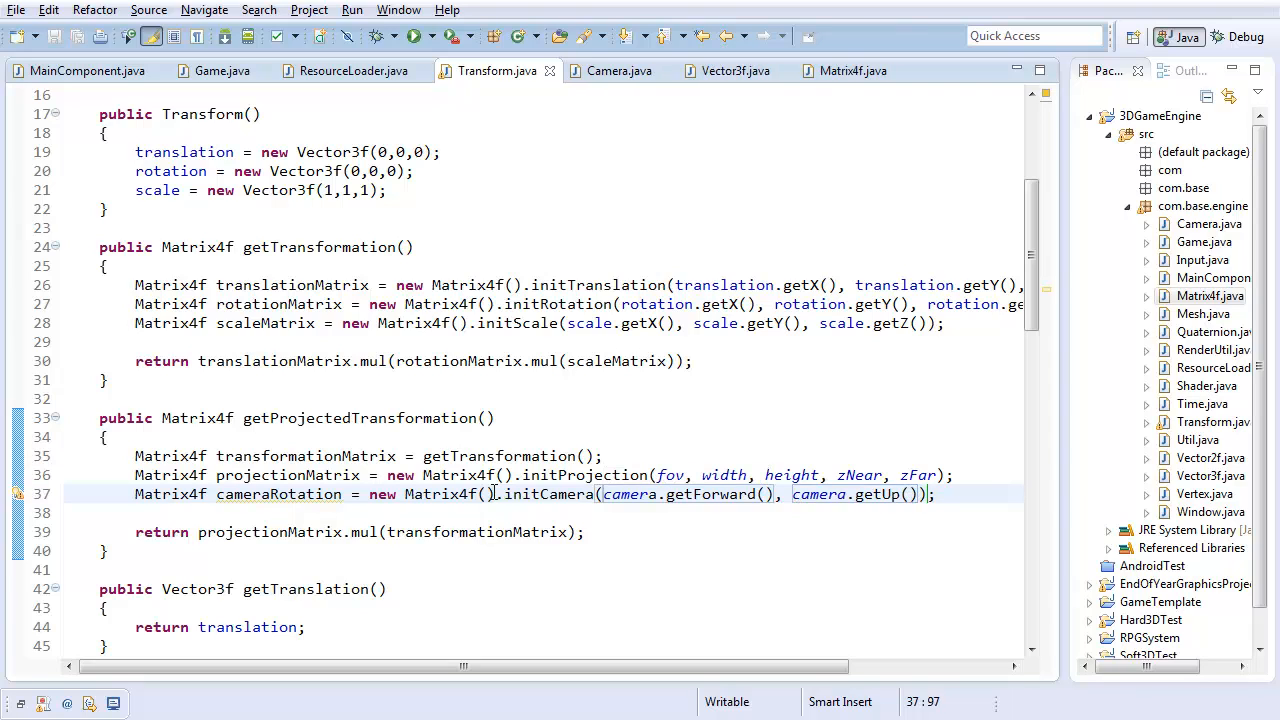
type("Matrix")
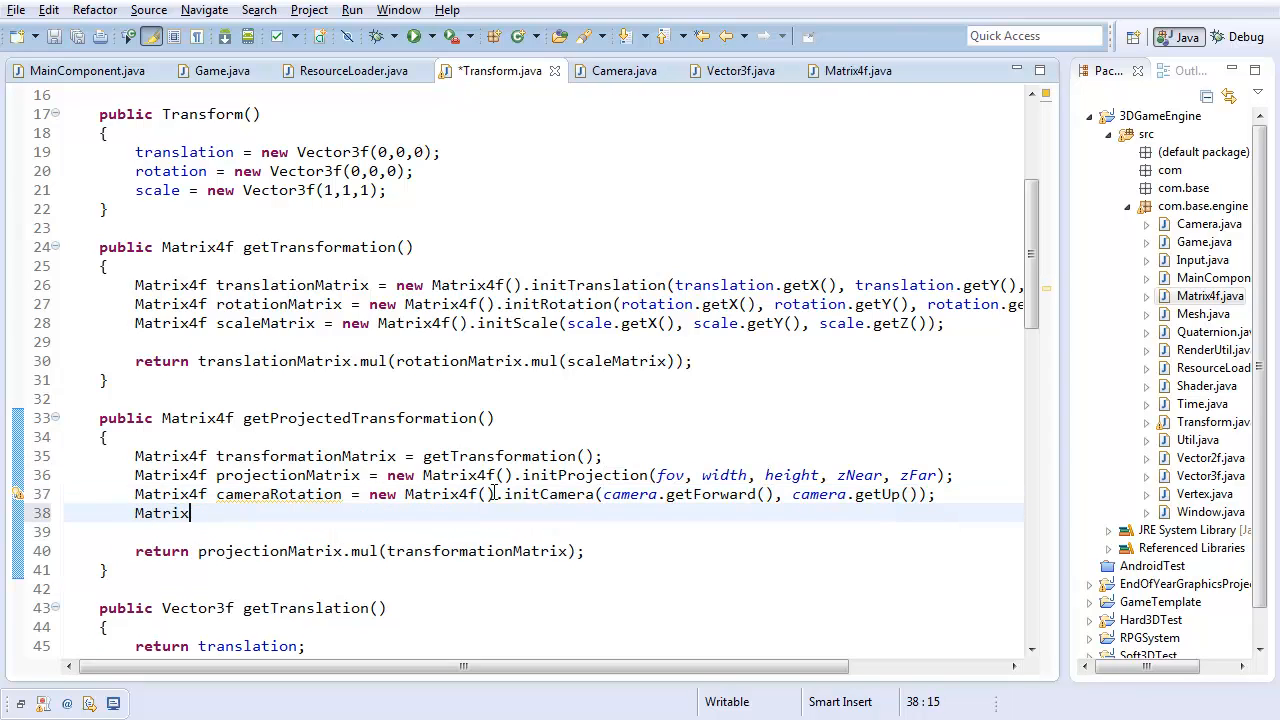
- Add cameraTranslation as a Matrix4f initTranslation of the negated camera position x, y, z
type("cam")
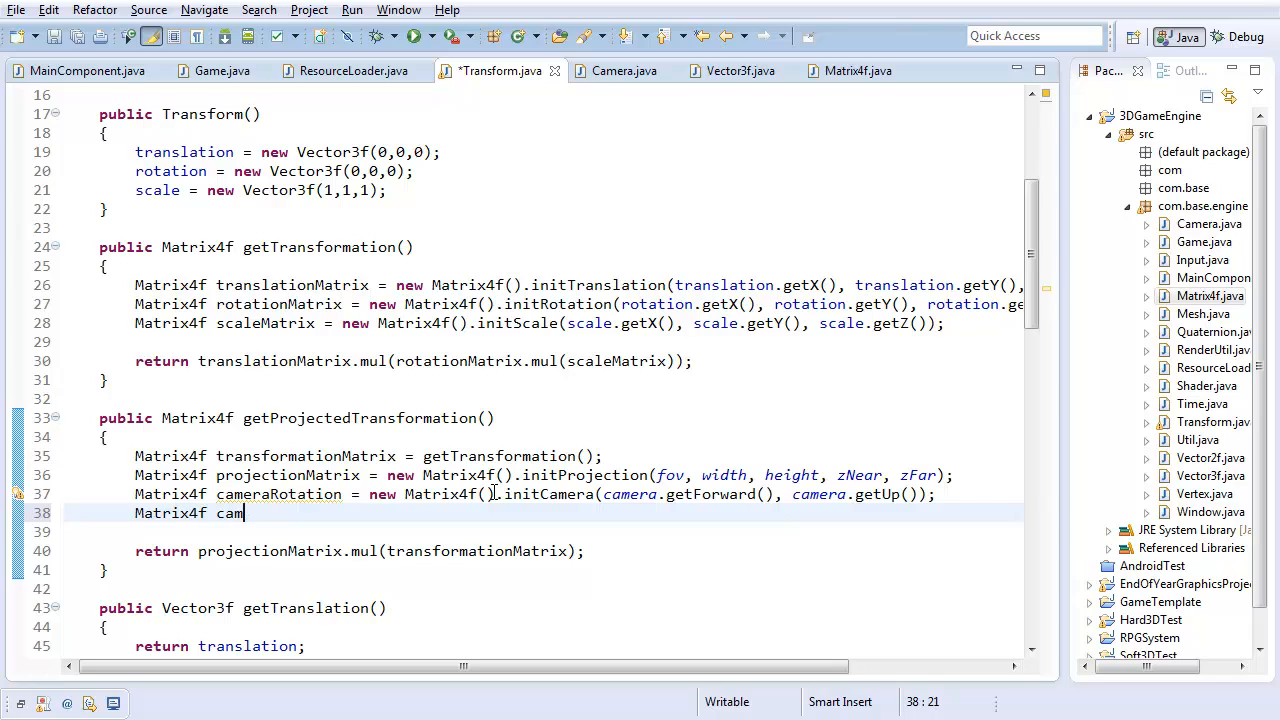
type("era")
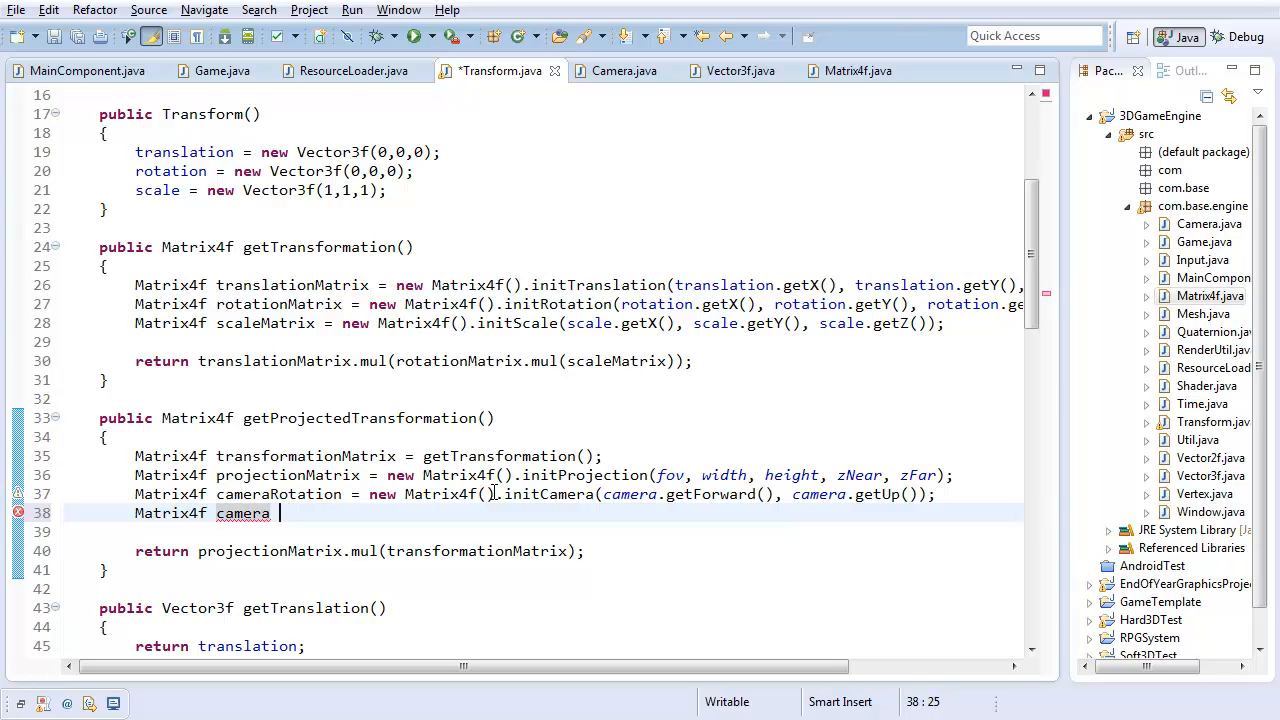
type("Translation = new Matr")
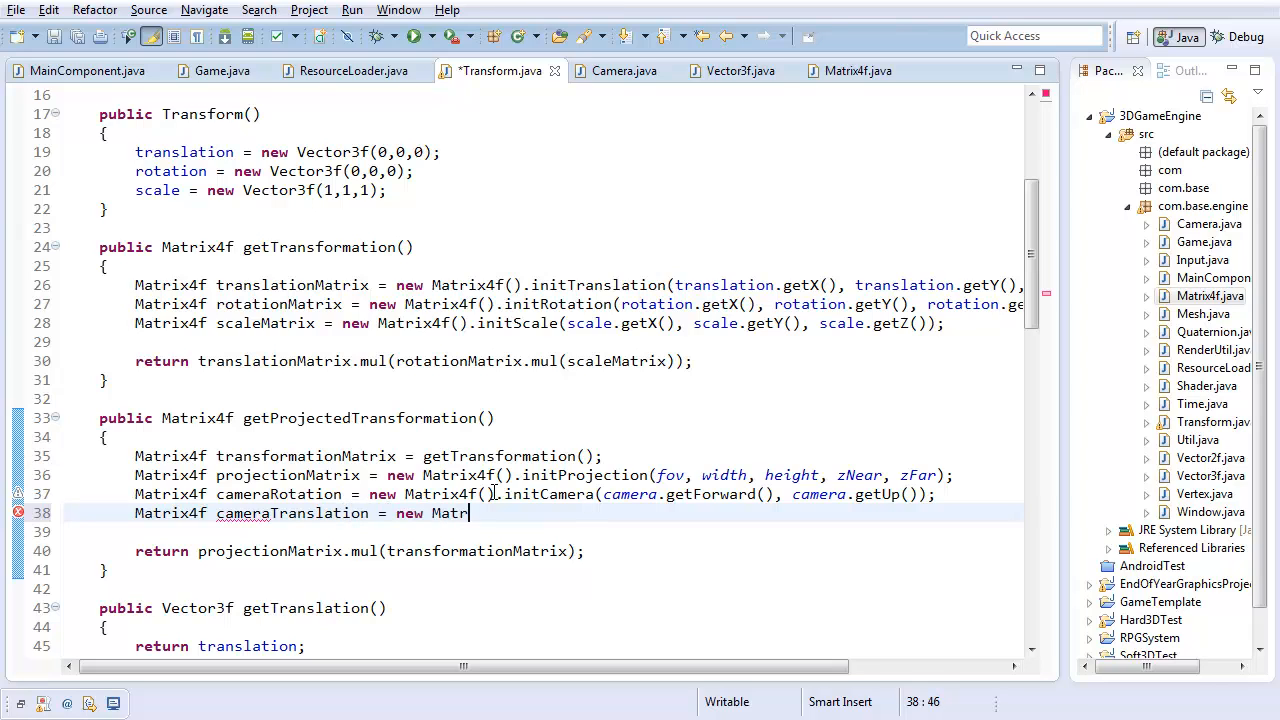
type("ix4f()")
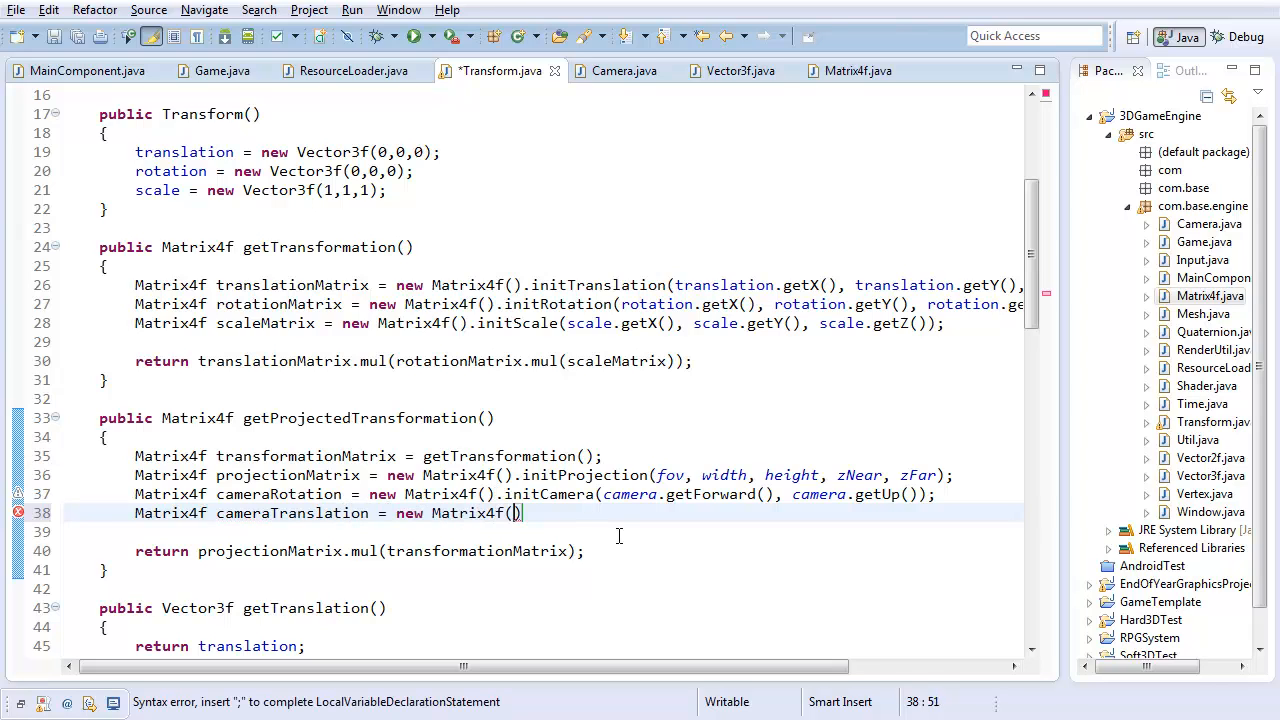
type(".initTranslation(x, y, z")
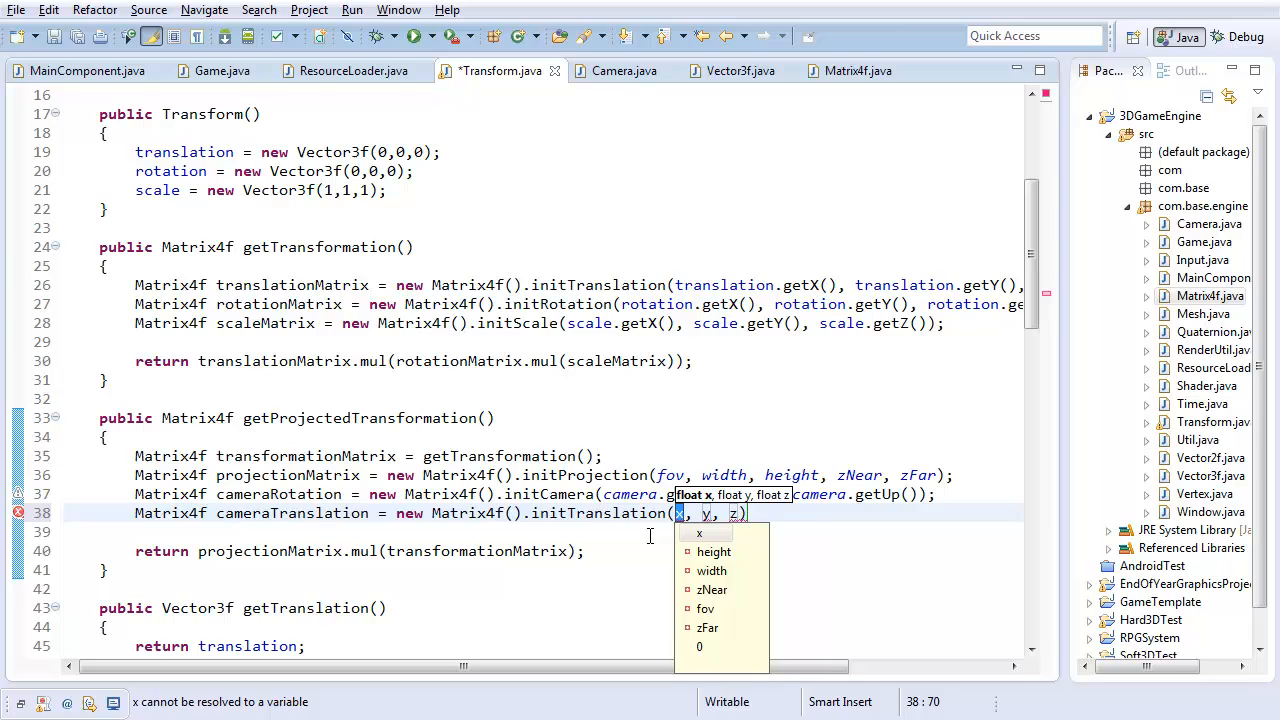
type("-came")
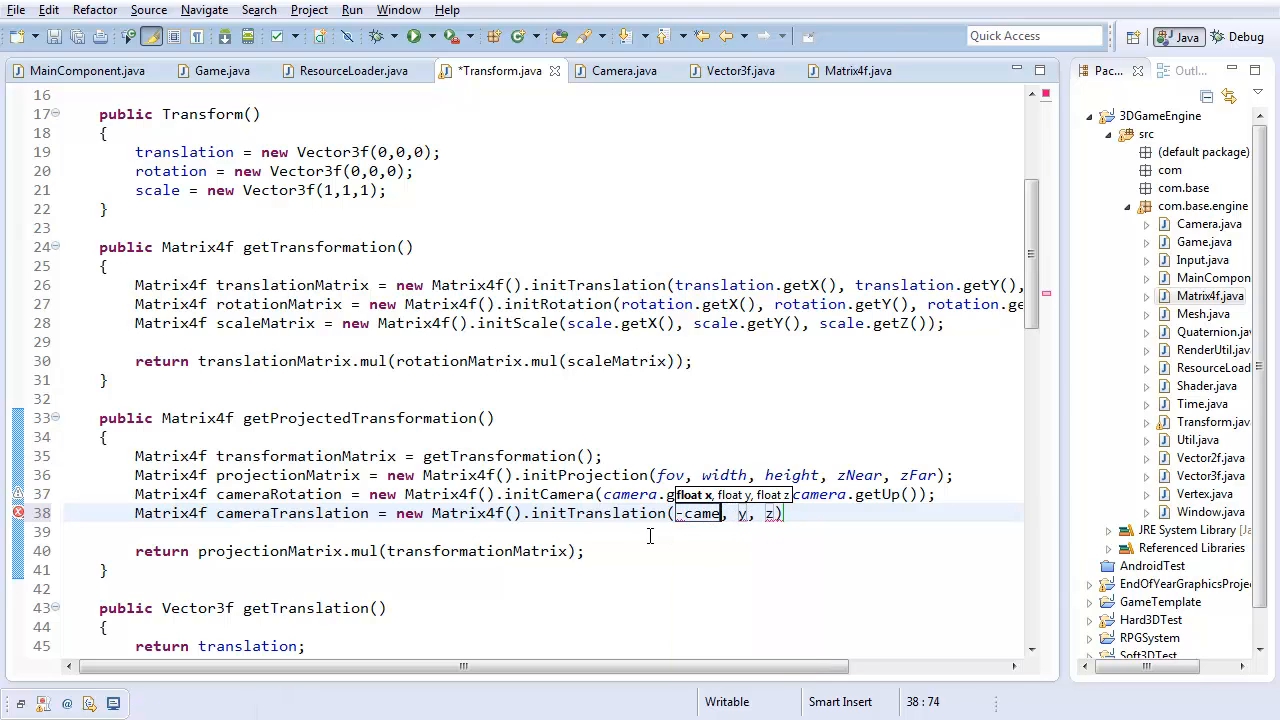
type("camera.getX()")
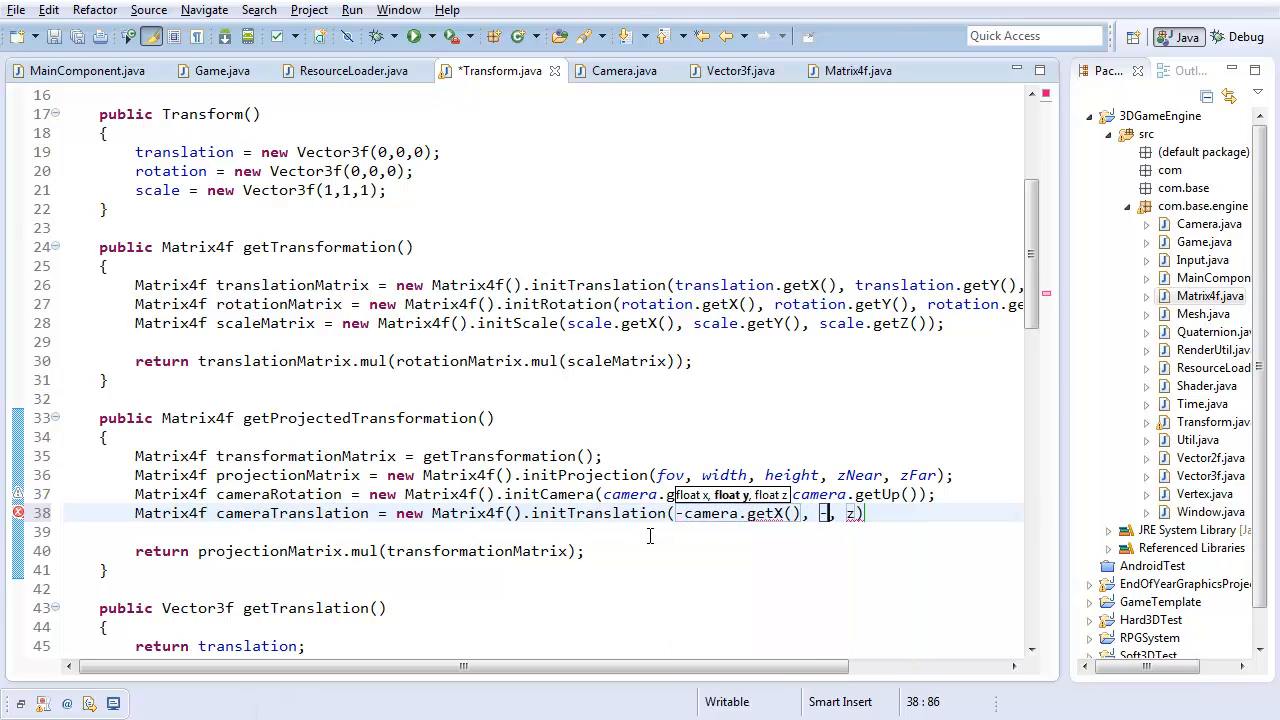
type("cam.")
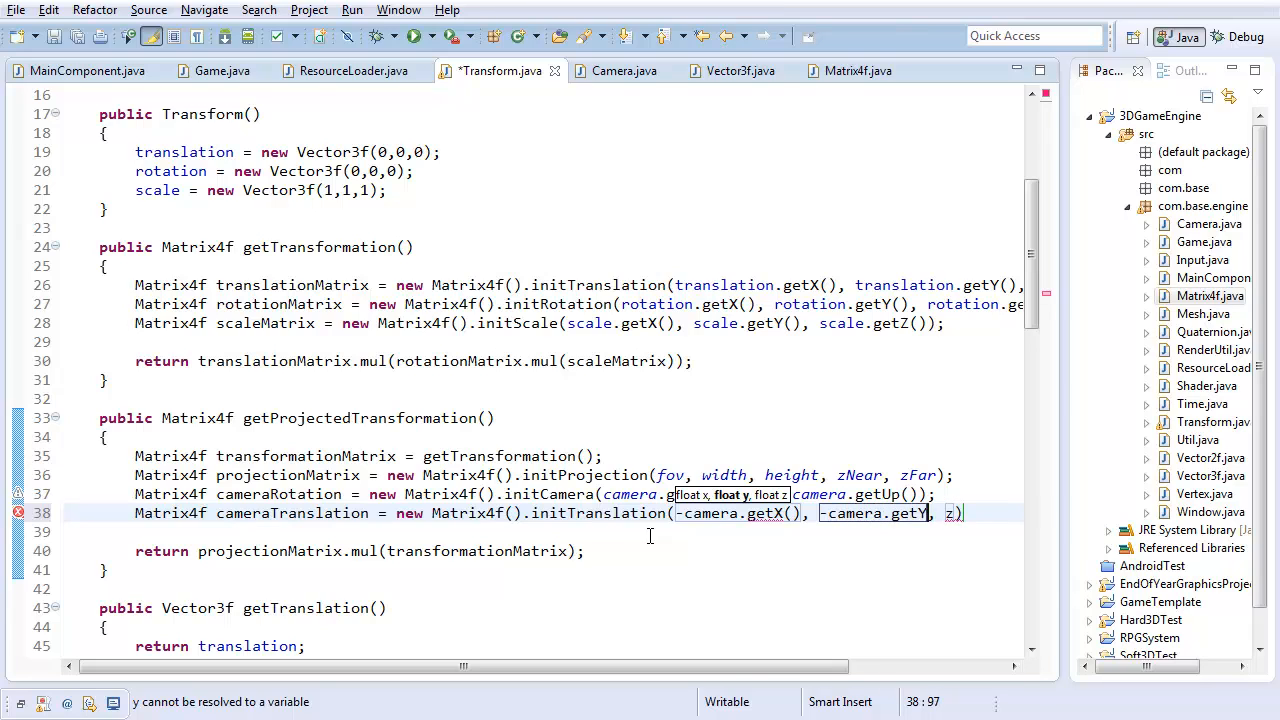
type("z")
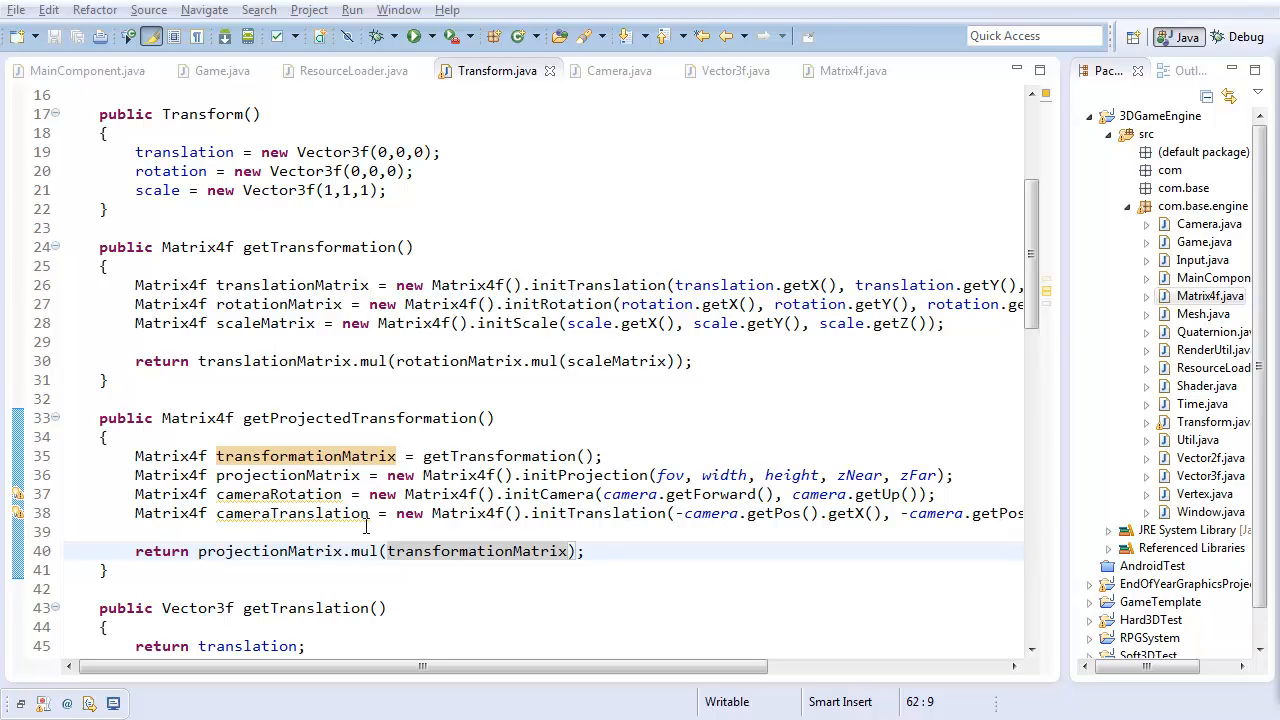
- Return projectionMatrix.mul(cameraRotation.mul(cameraTranslation.mul(transformationMatrix))) and save
left_click(384, 552)
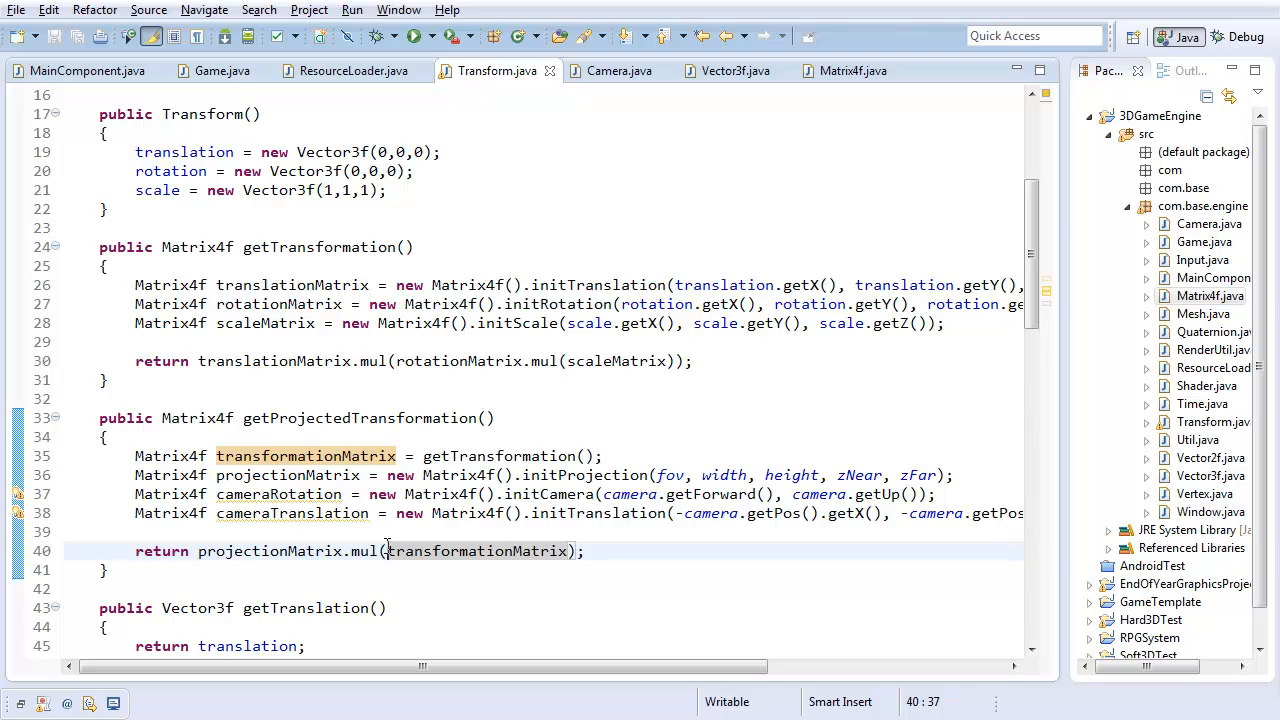
type("camera.")
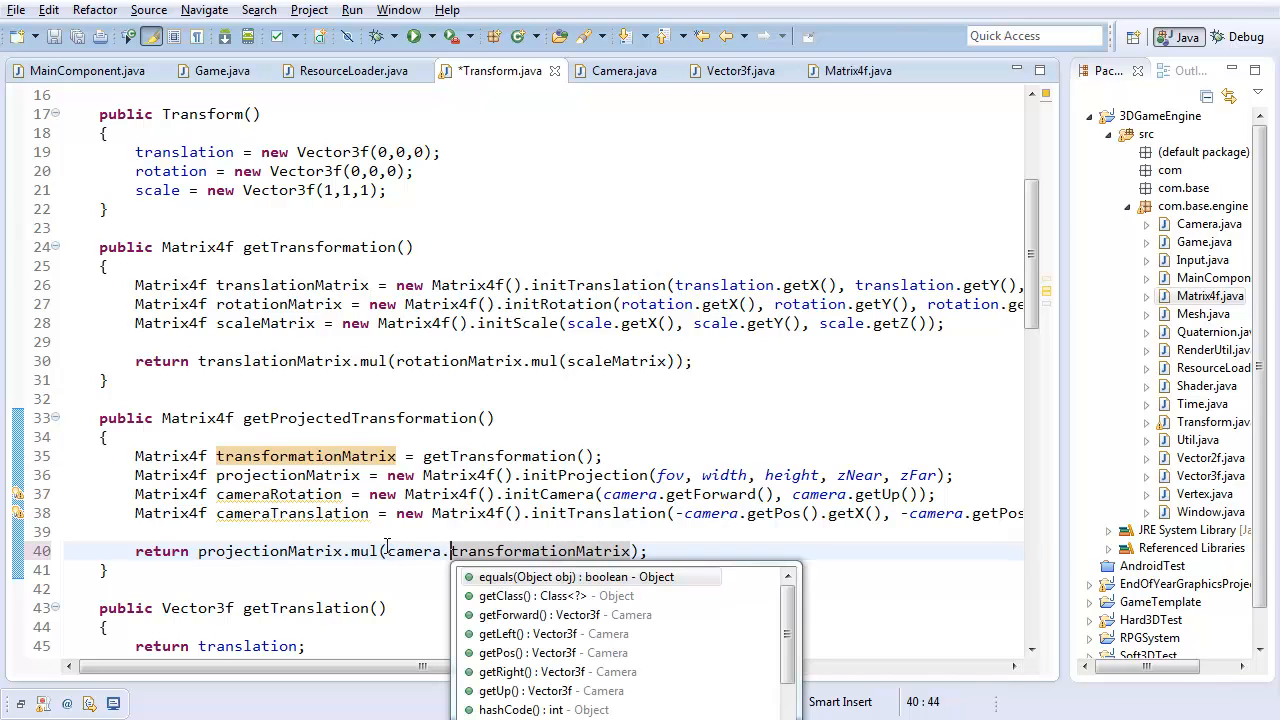
type("Rotation")
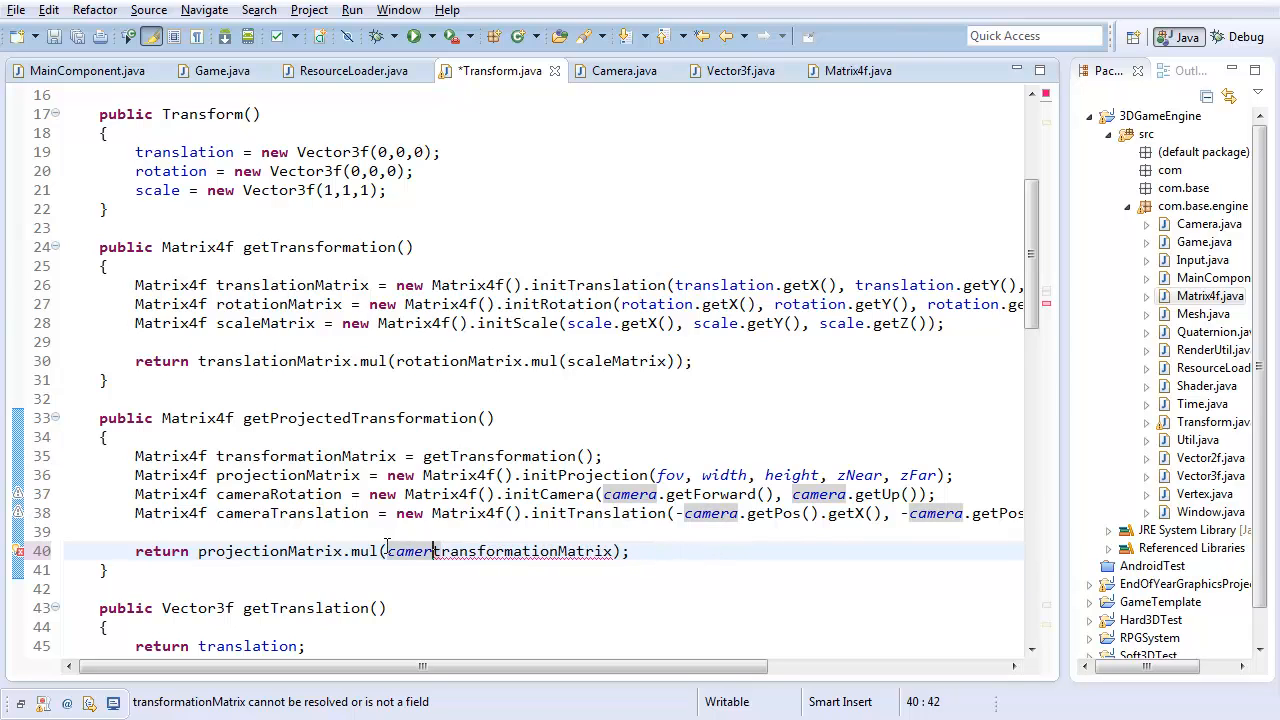
type("aRotation.mul(r")
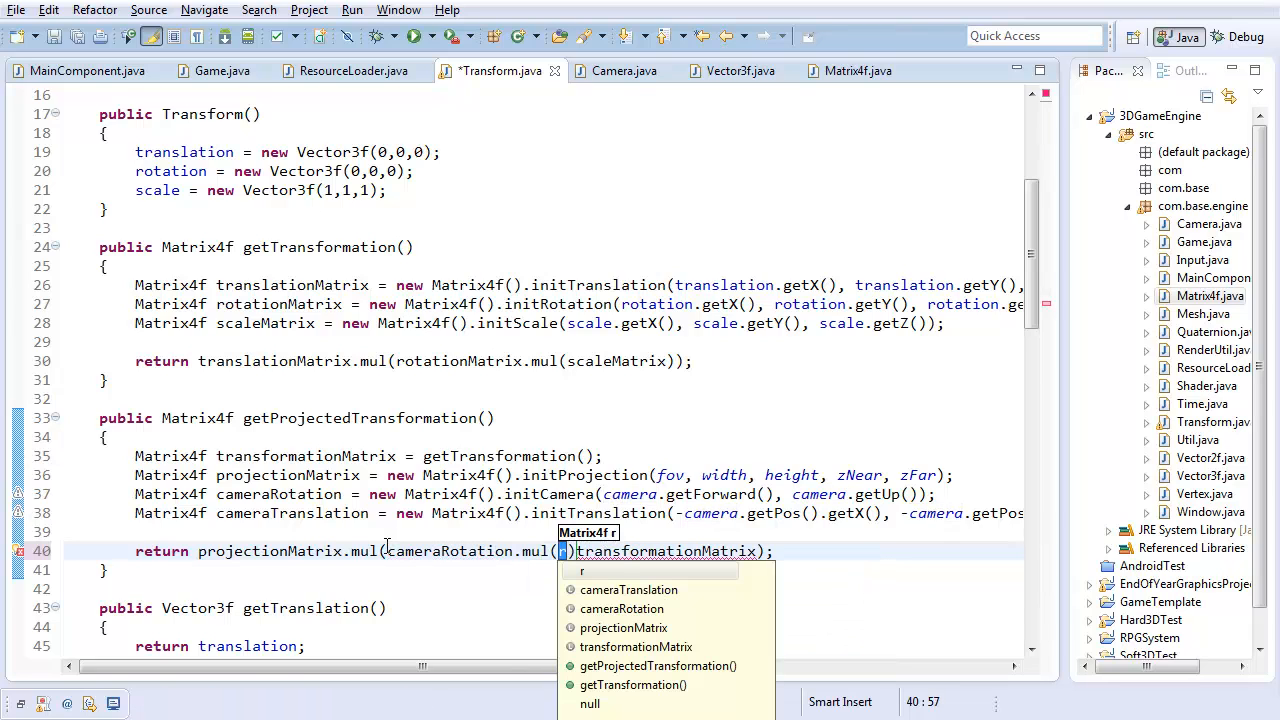
type("cameraTranslation.mul(")
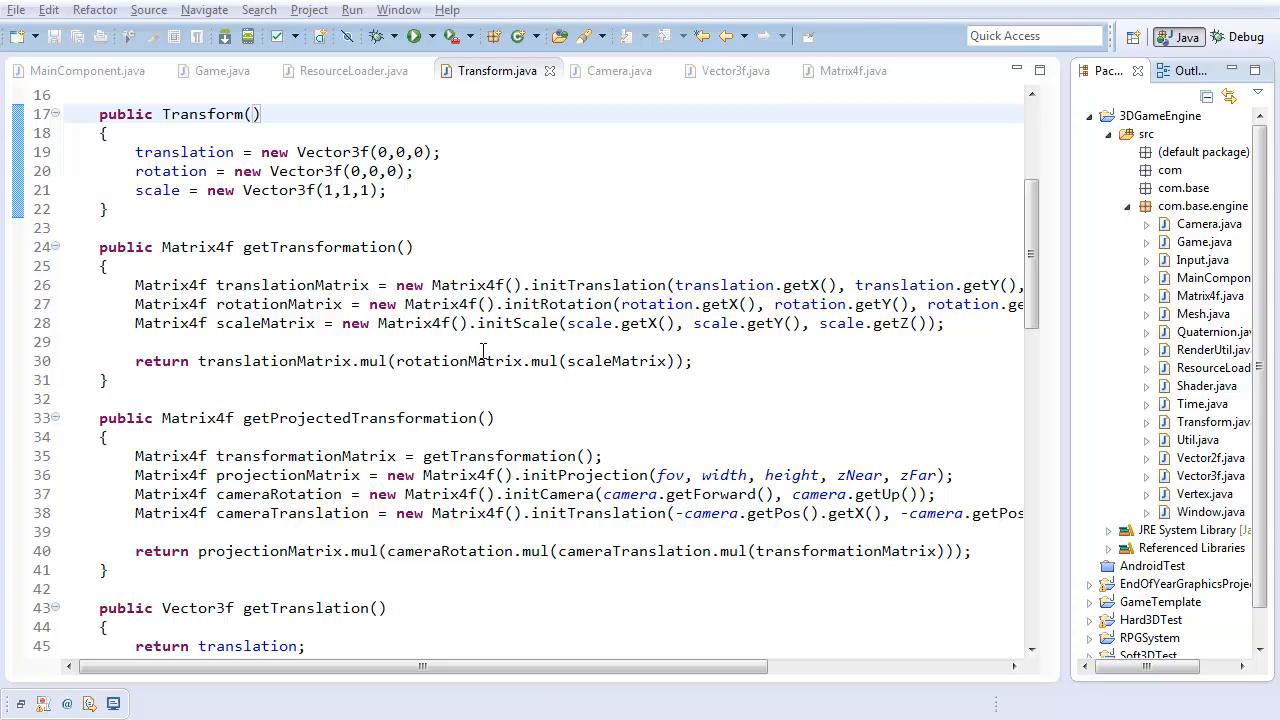
- Declare a private Camera field in Game and instantiate it in the constructor
left_click(222, 70)
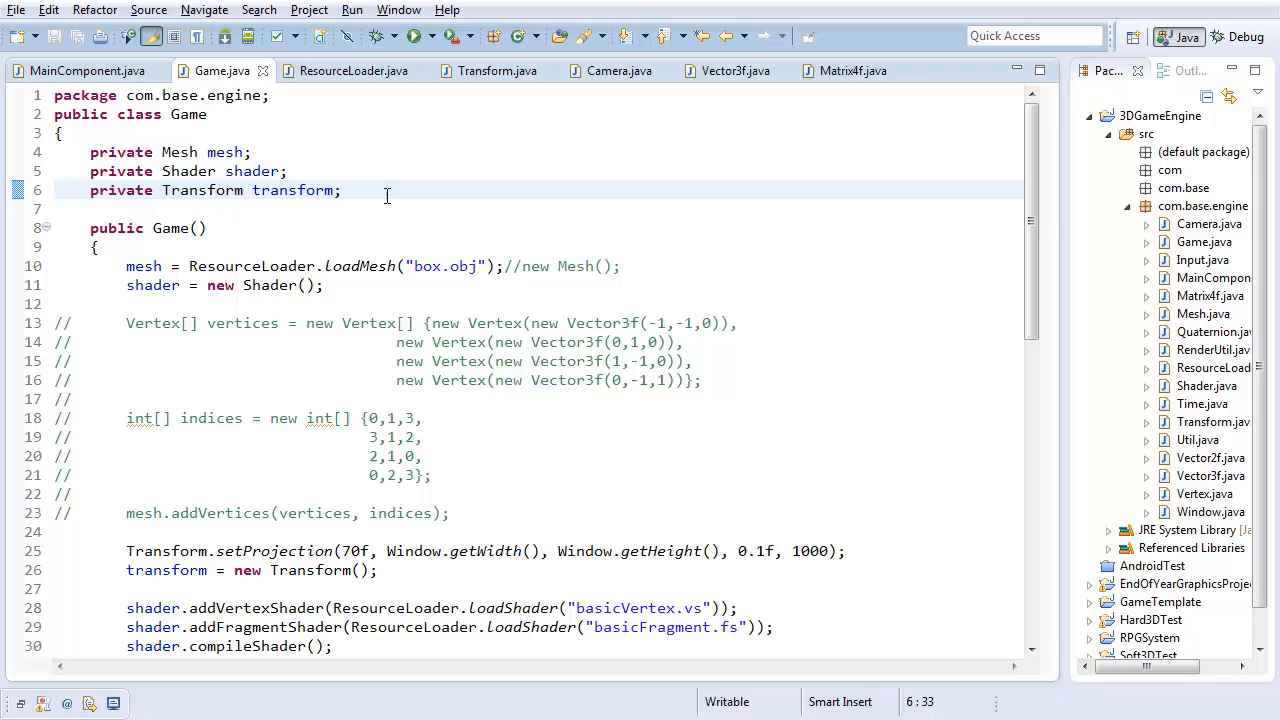
type("private Camera")
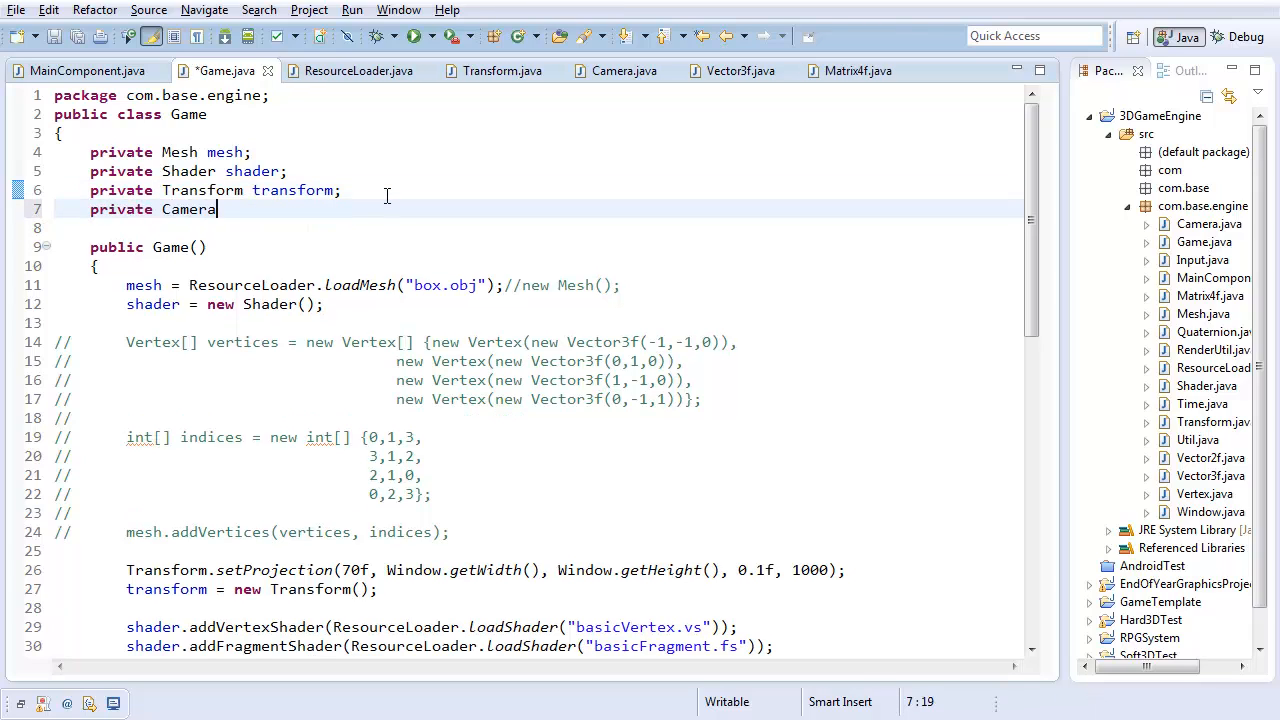
type("camera;")
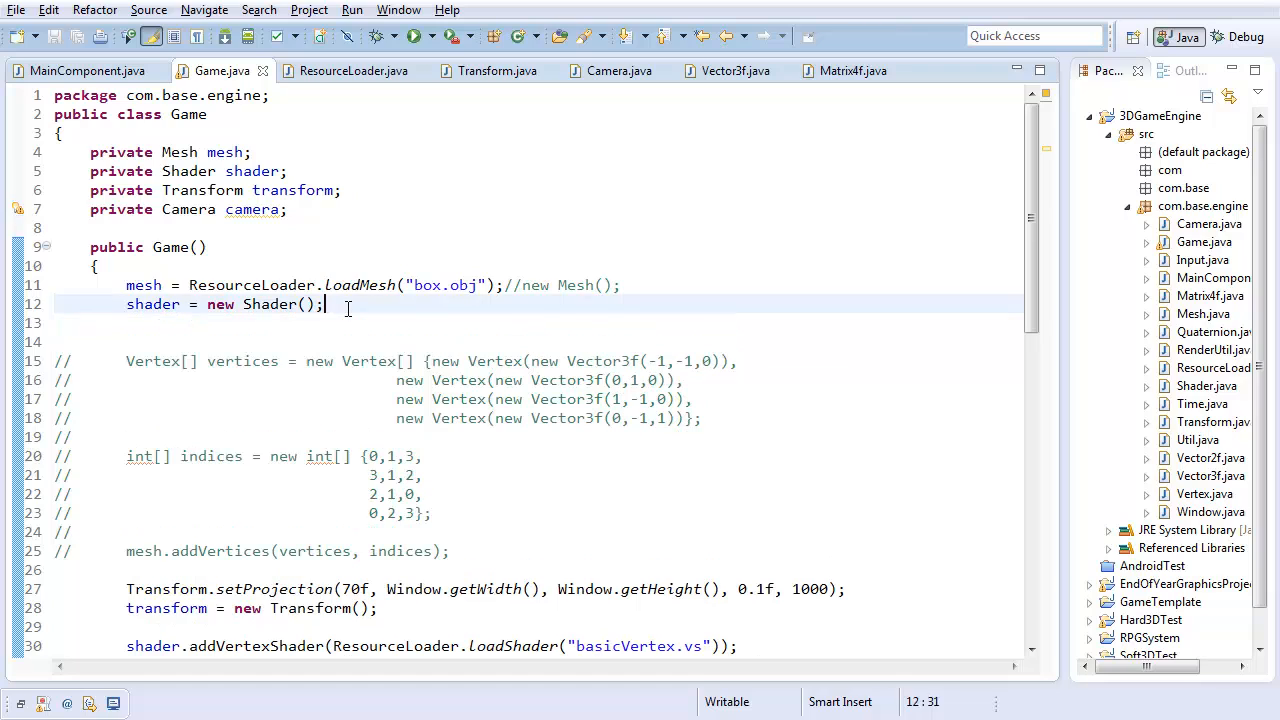
type("camera = new Camera();")
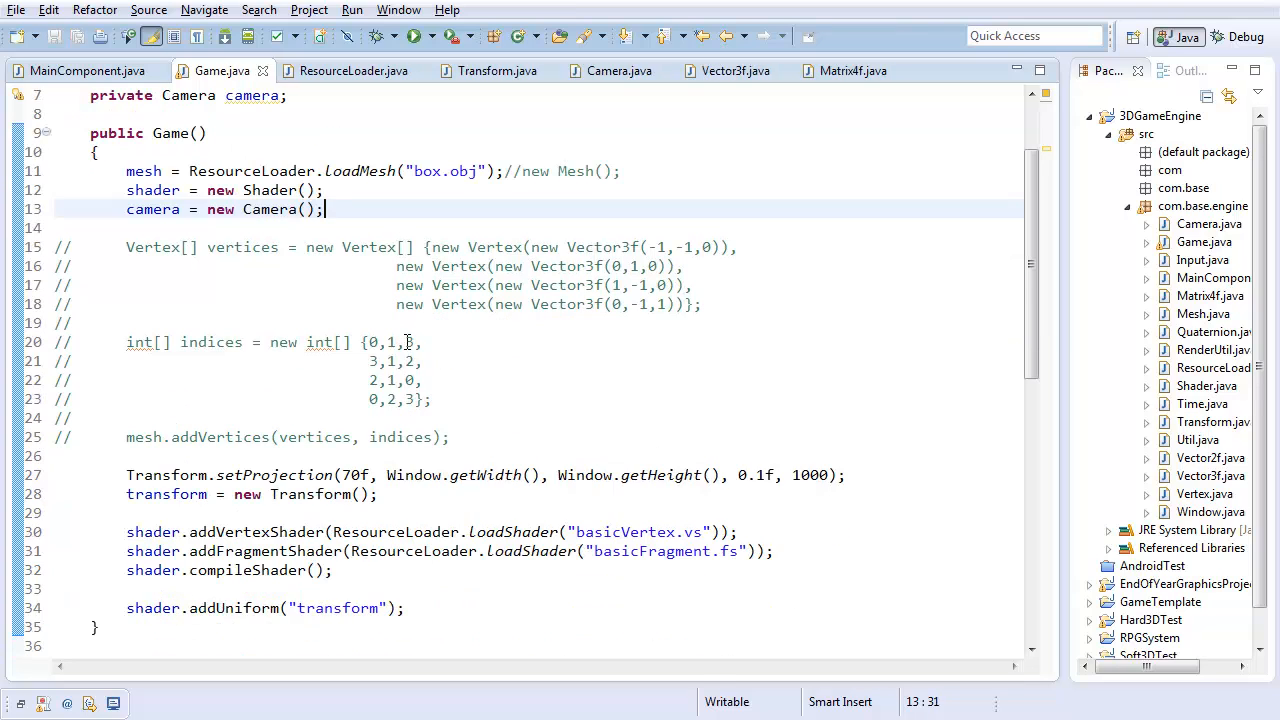
- Call Transform.setCamera(camera) right after the projection setup in the Game constructor
scroll("down", 3)
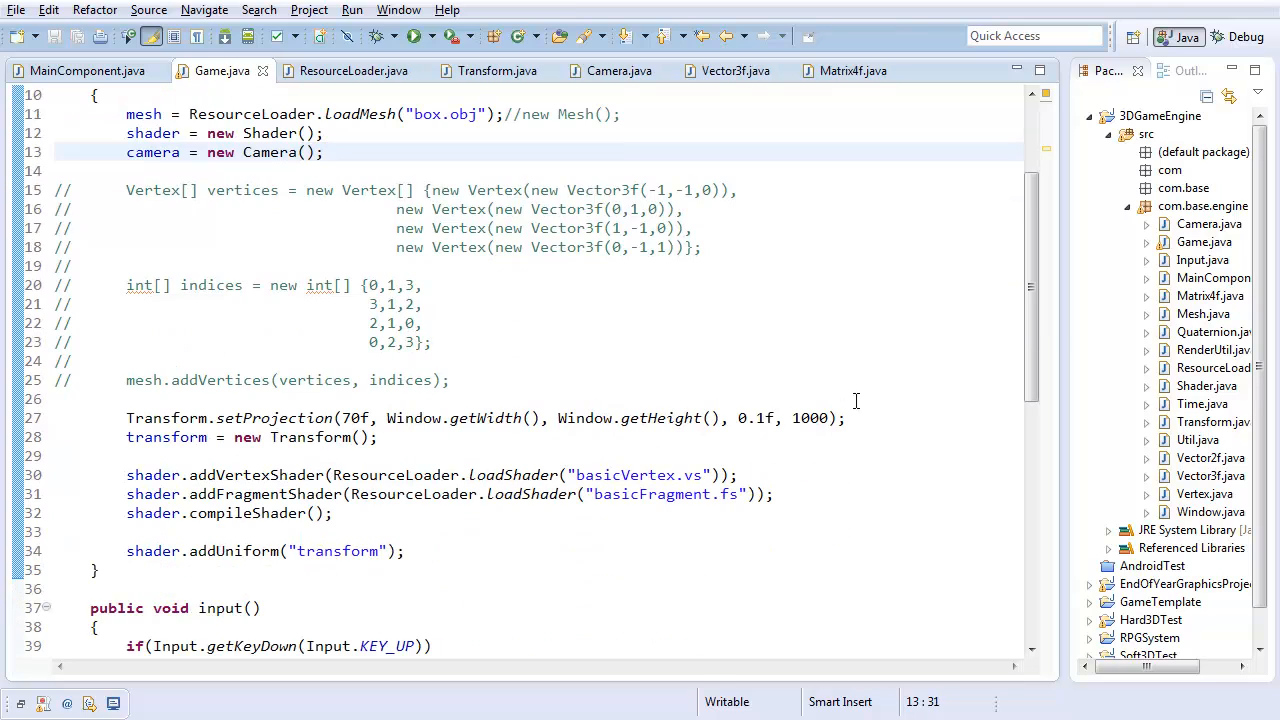
type("Tr")
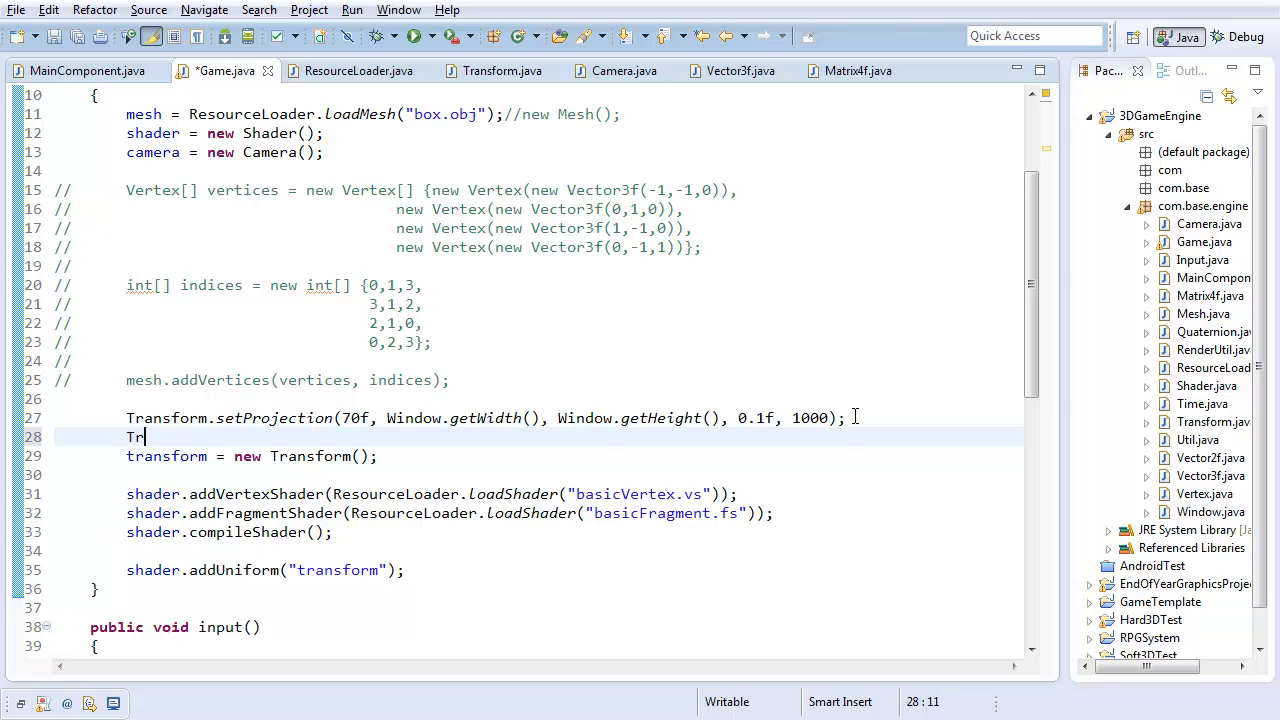
type("ansform.")
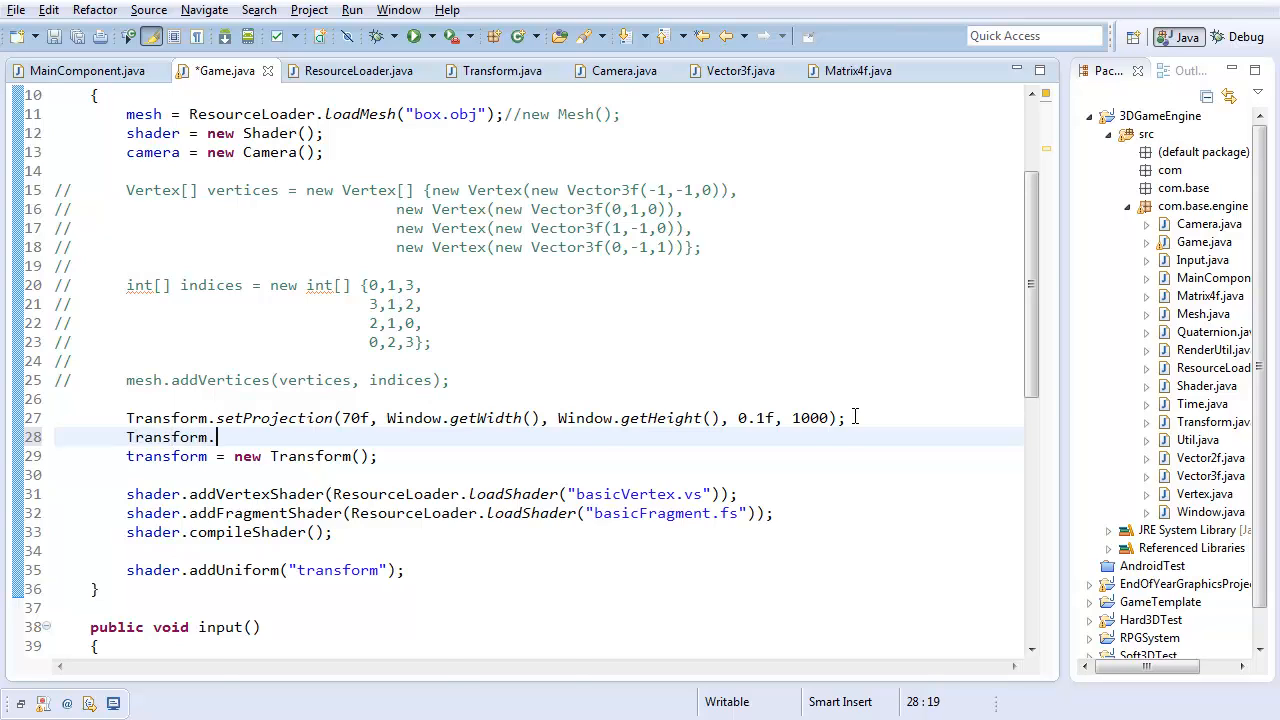
type("setCamera(ca")
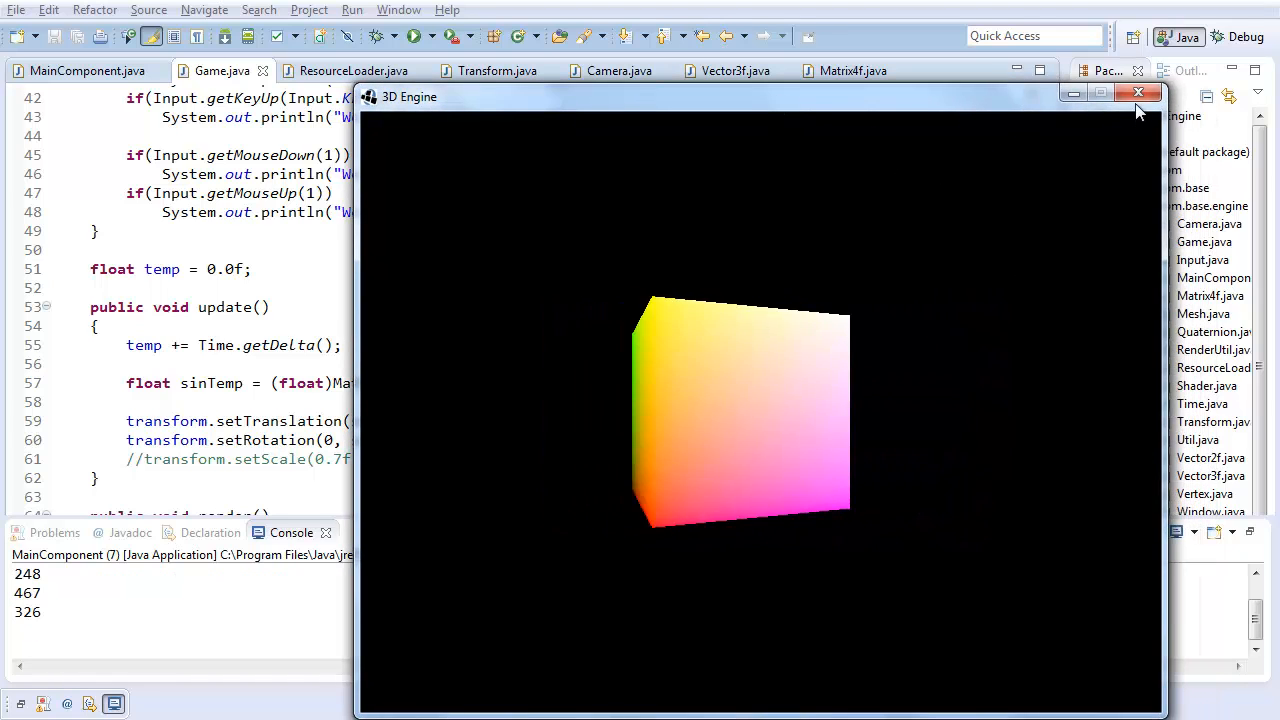
- Close the running 3D Engine window and bring up Camera.java
left_click(1136, 92)
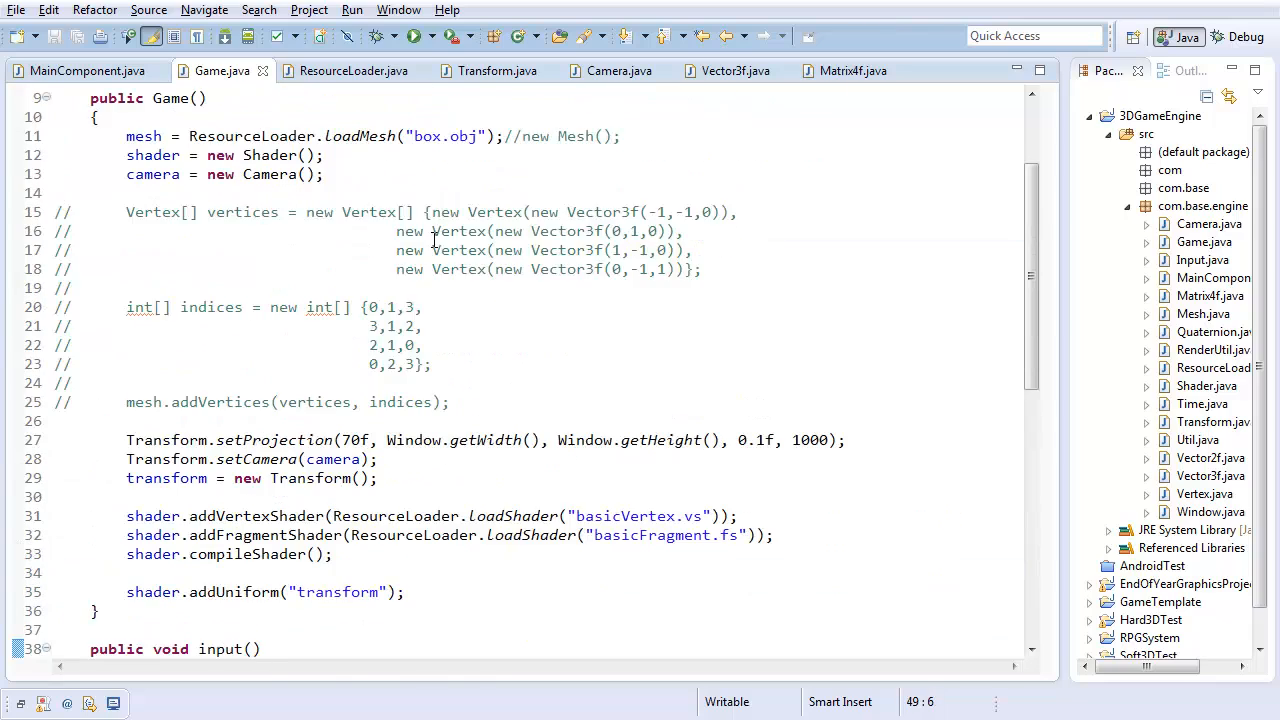
left_click(620, 70)
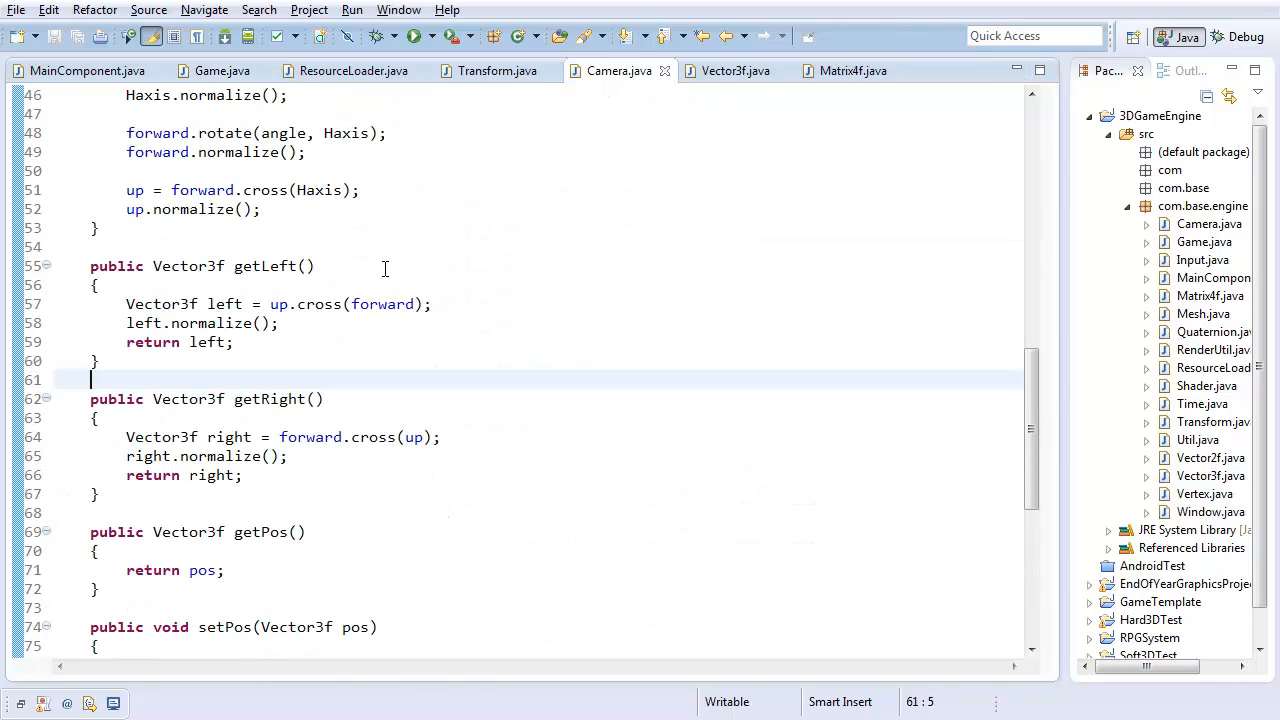
- Add Camera.input() declaring movAmt and rotAmt as floats scaled by Time.getDelta()
scroll("up", 3)
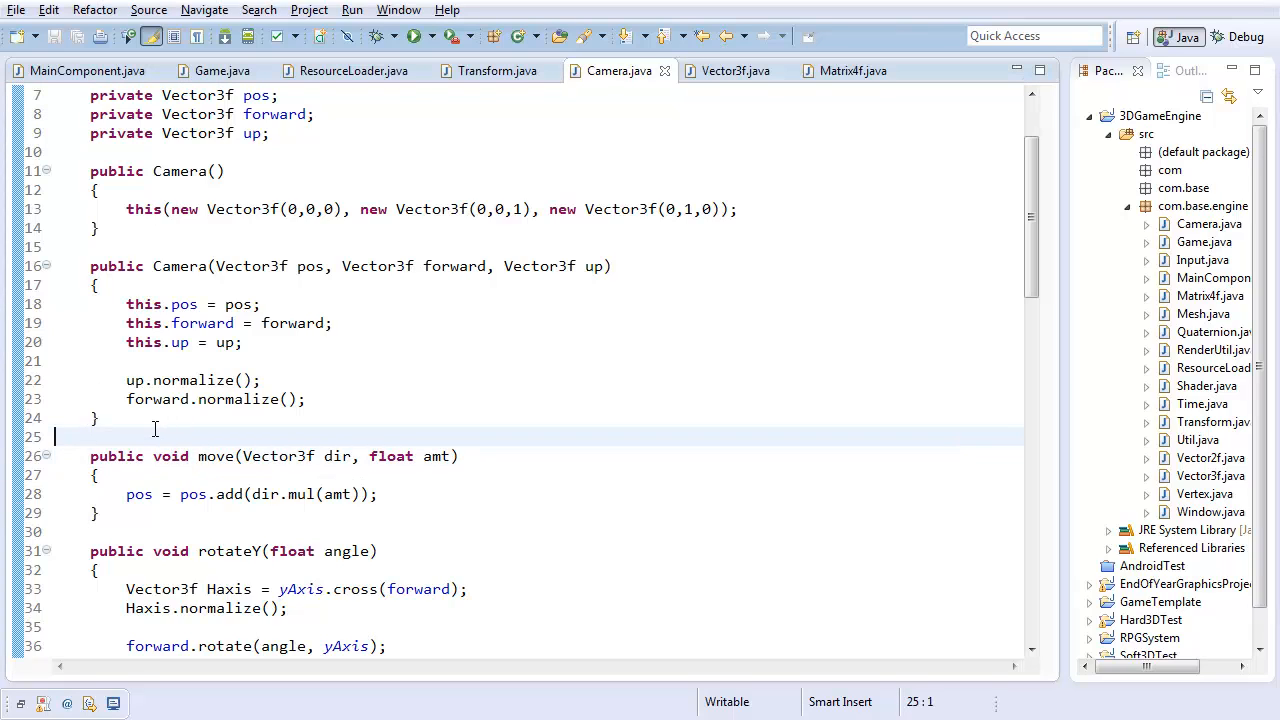
type("public void input(")
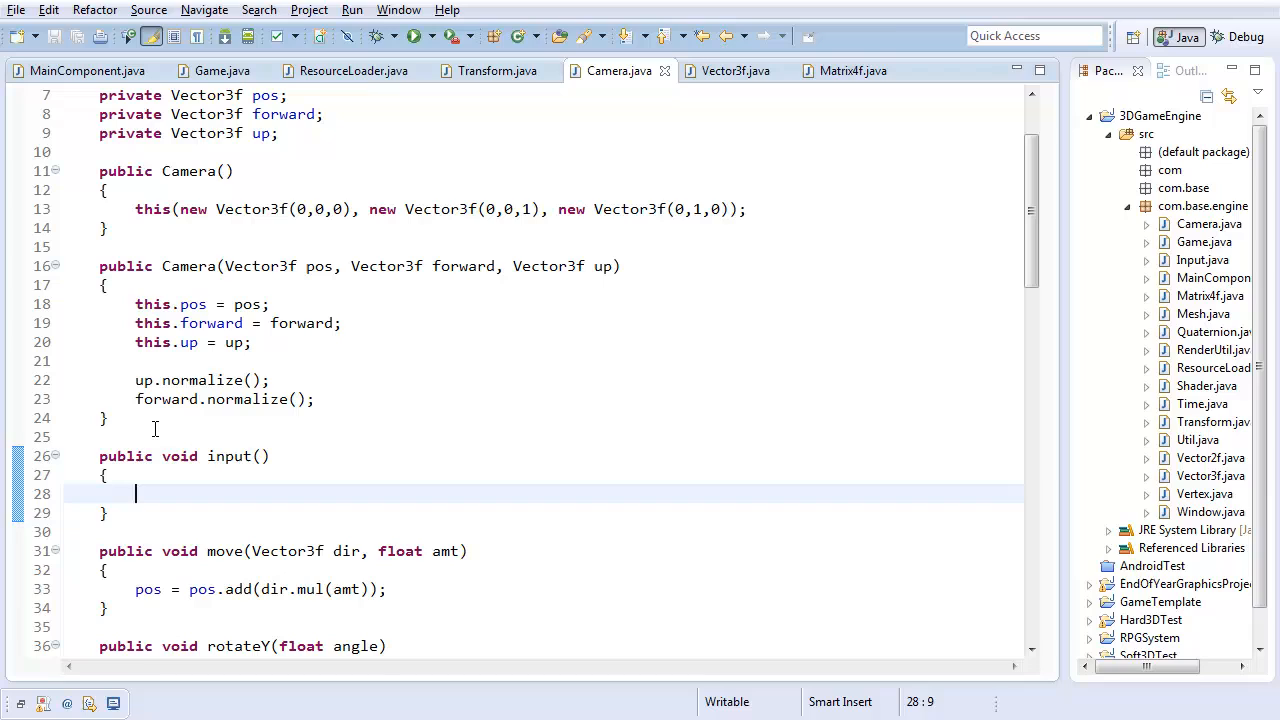
type("float a")
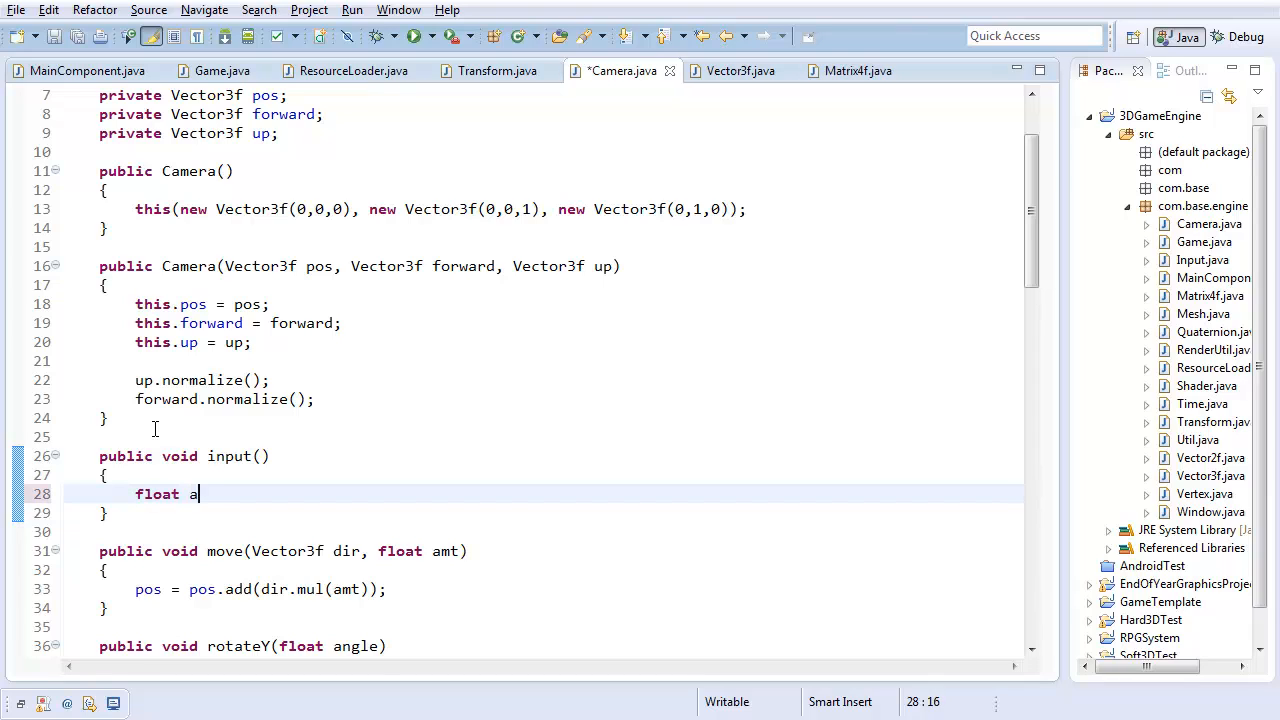
type("mt1 =")
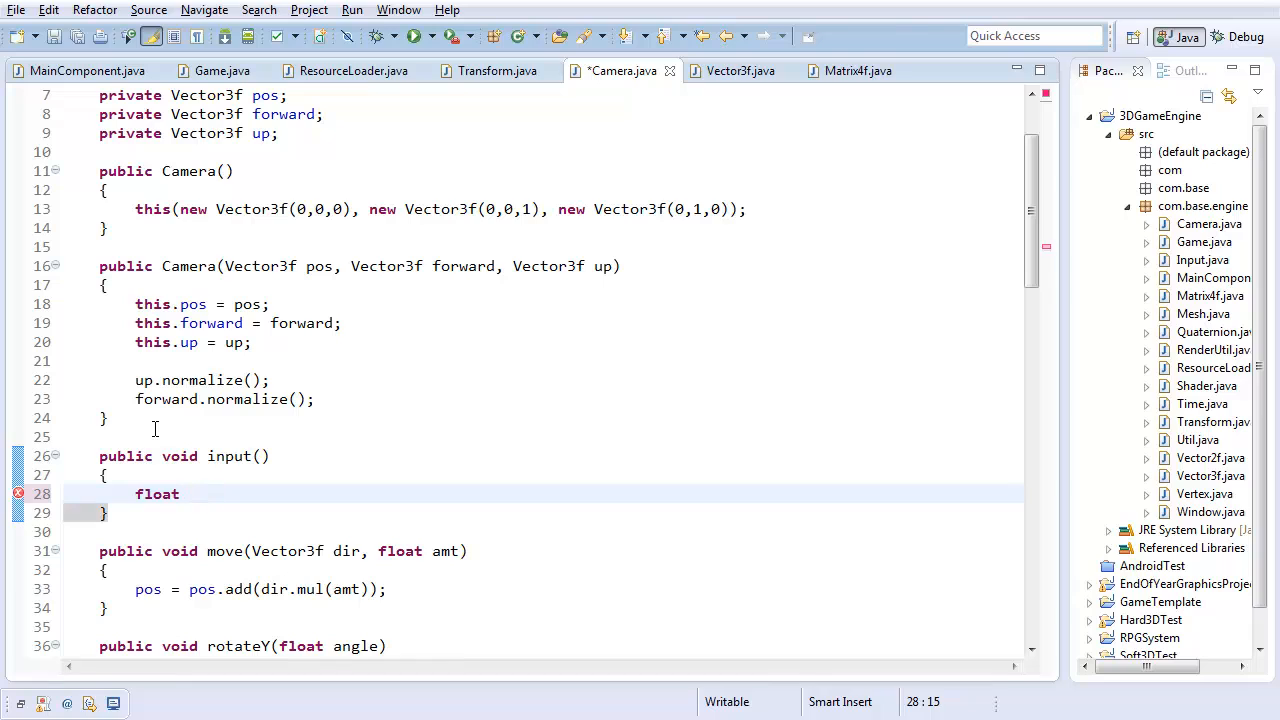
type("movAmt")
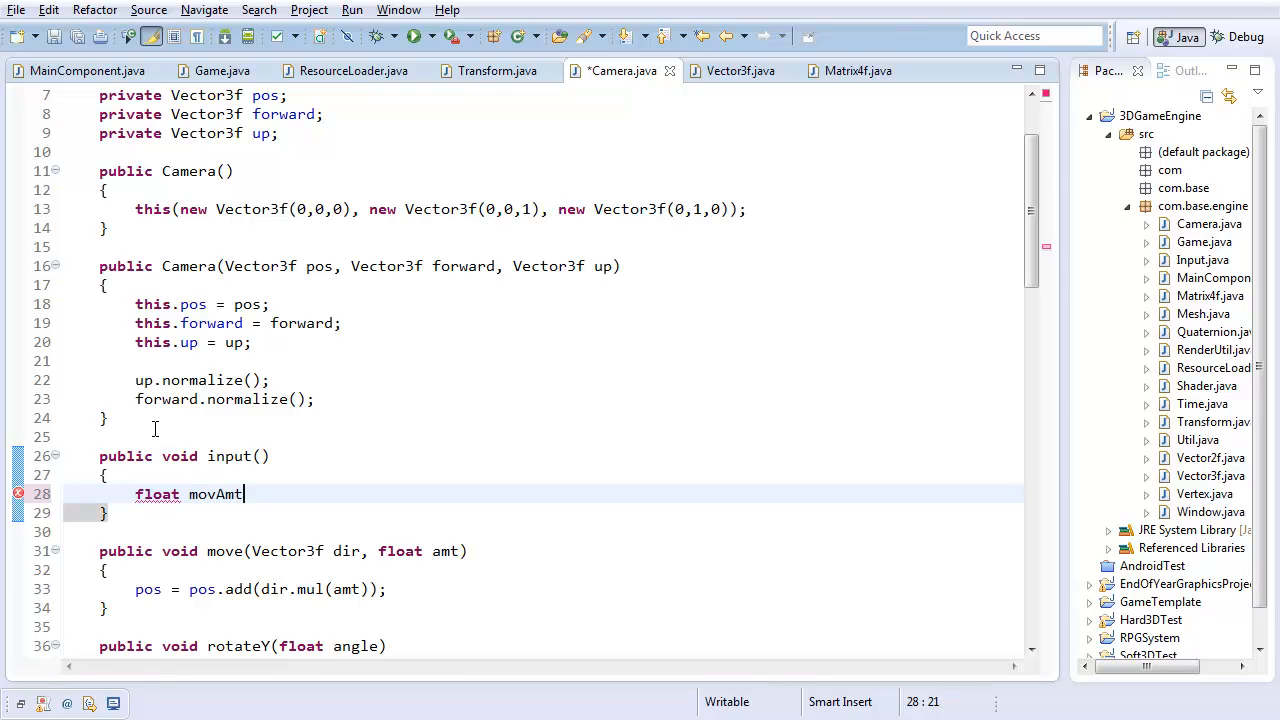
type("= (float)")
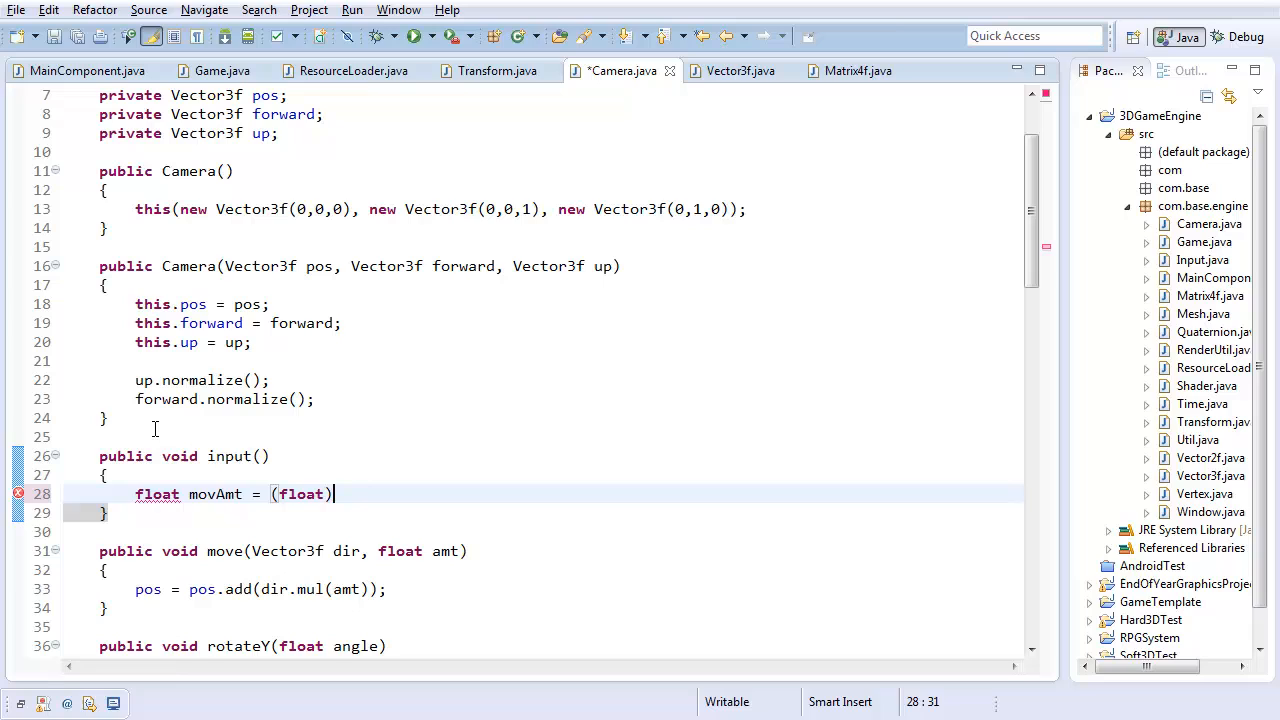
type("M")
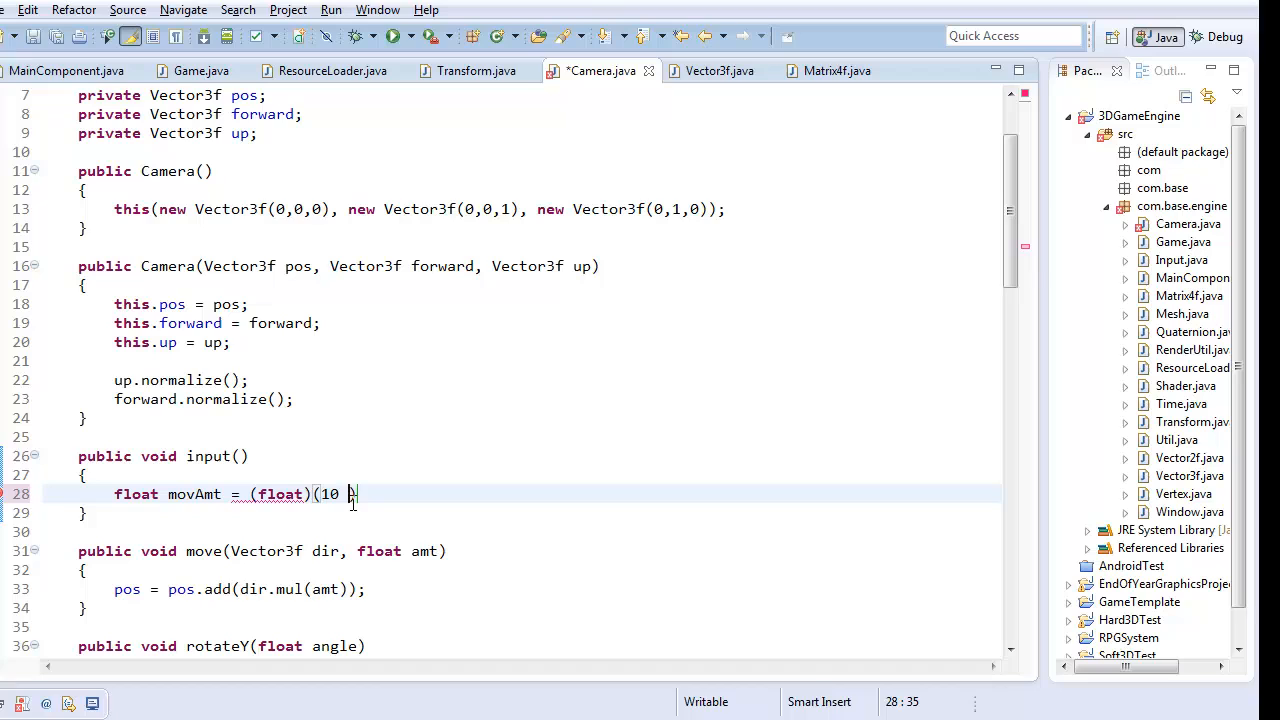
type("* Time.getDelta());")
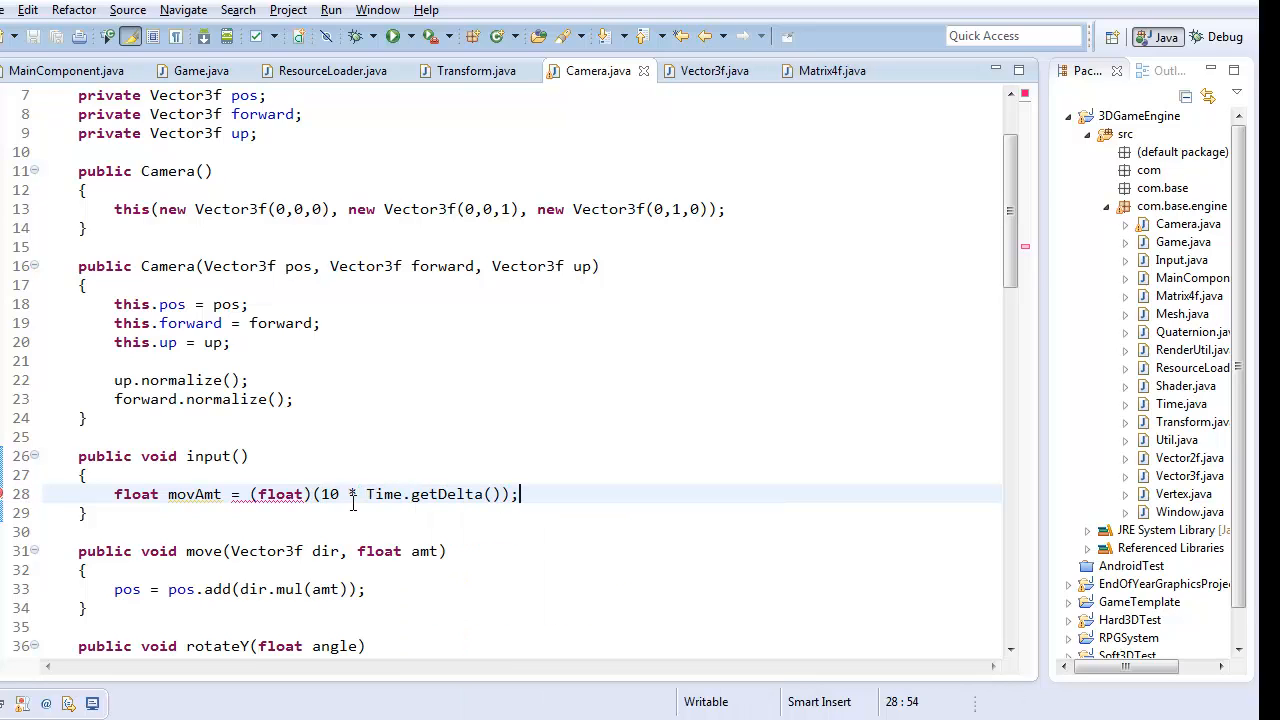
type("float")
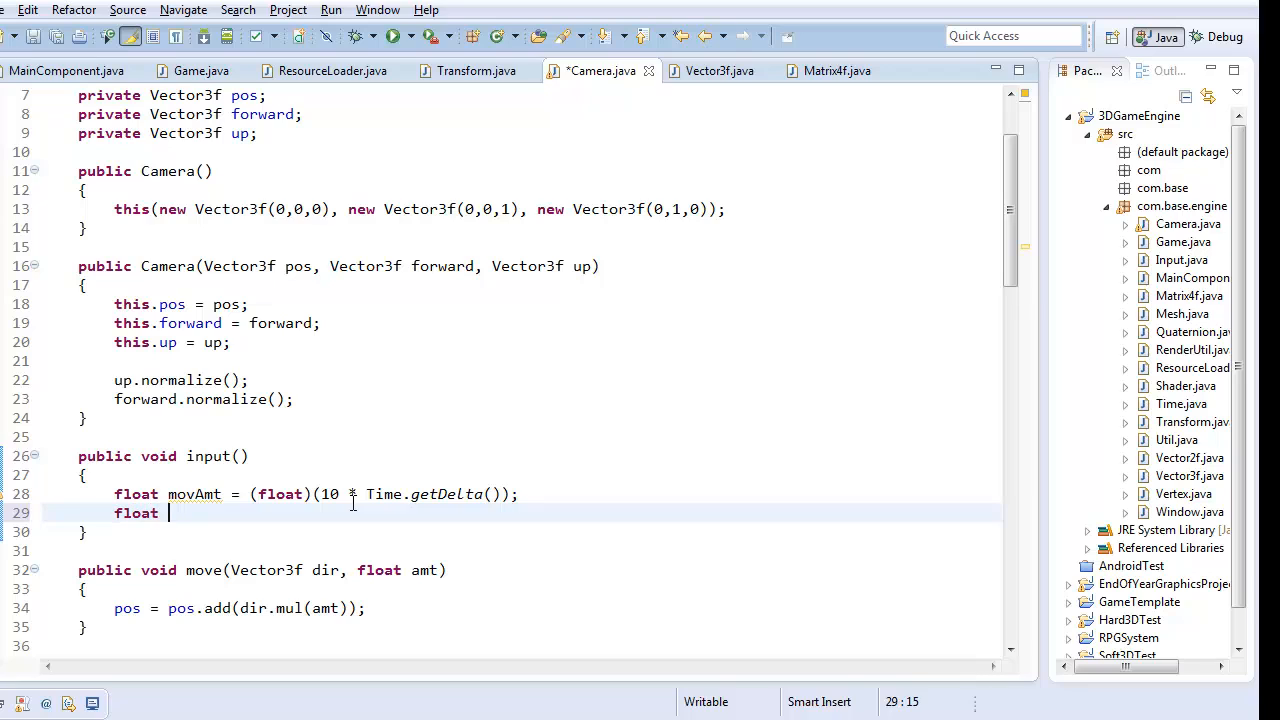
type("rotAmt = (float)")
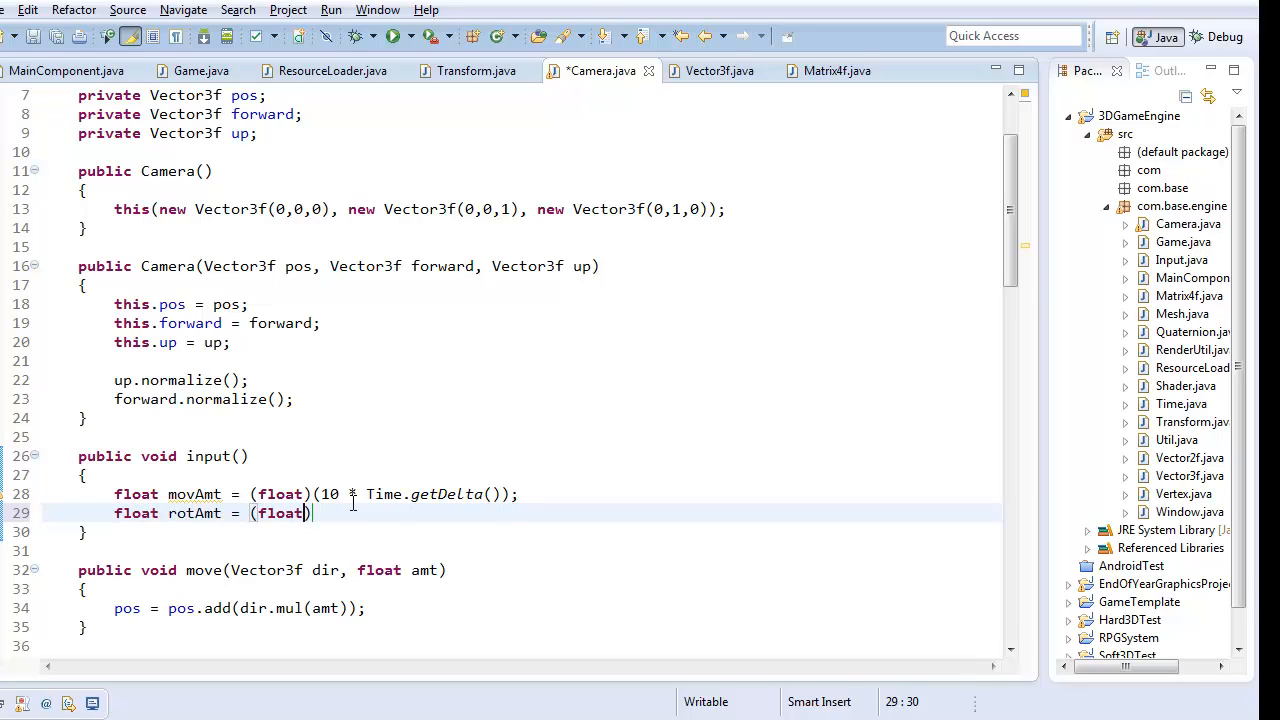
type("100 * )")
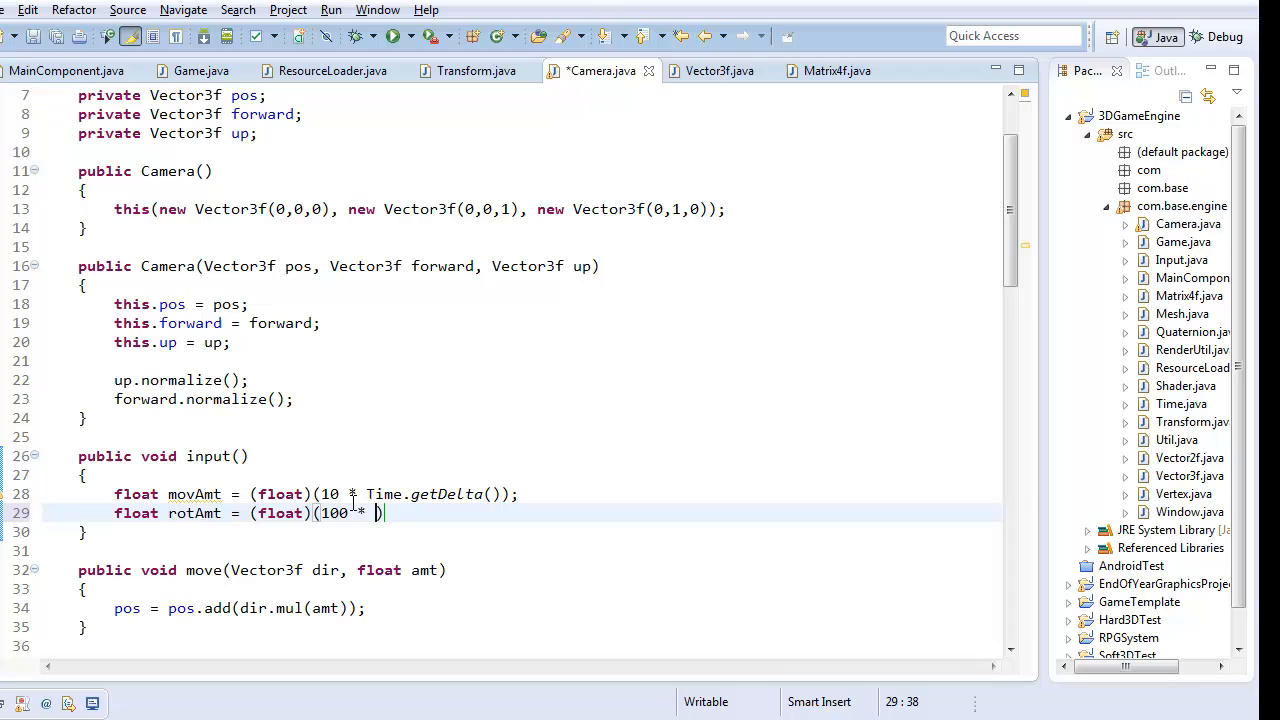
type("Time.getDelta());")
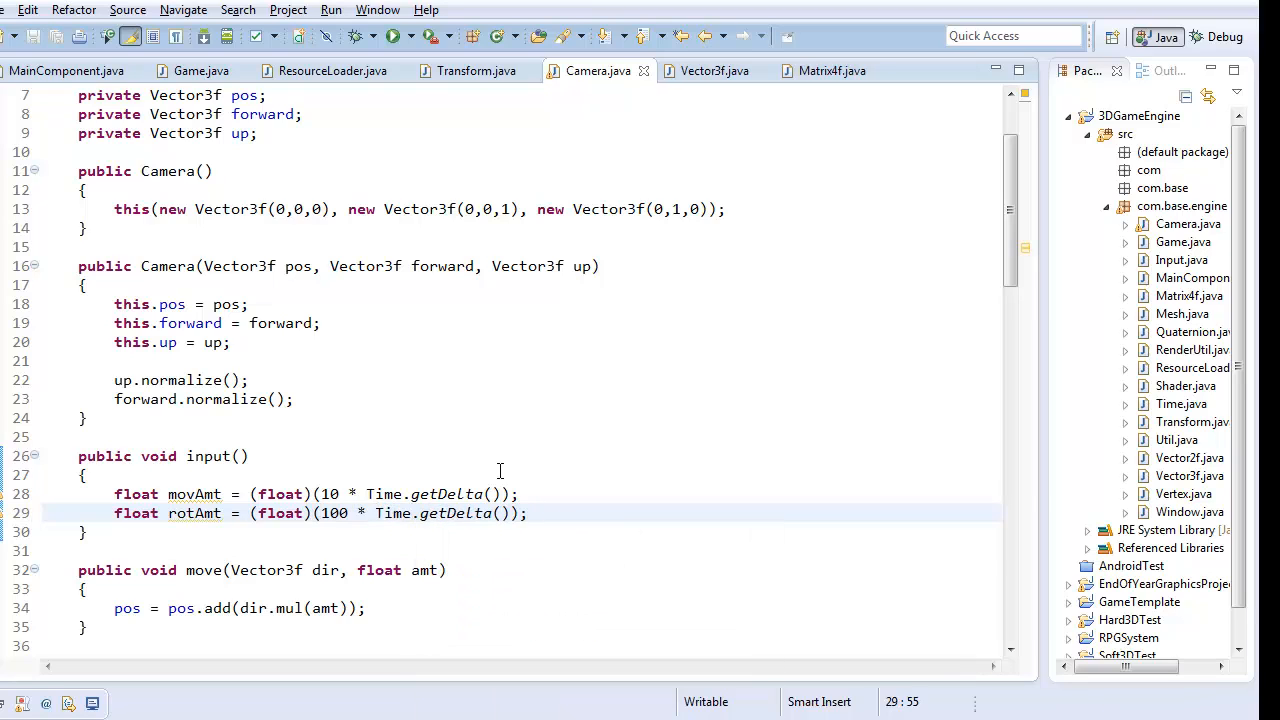
- Add an Input.getKey(Input.KEY_W) check that calls move(getForward(), movAmt)
type("if(Input)")
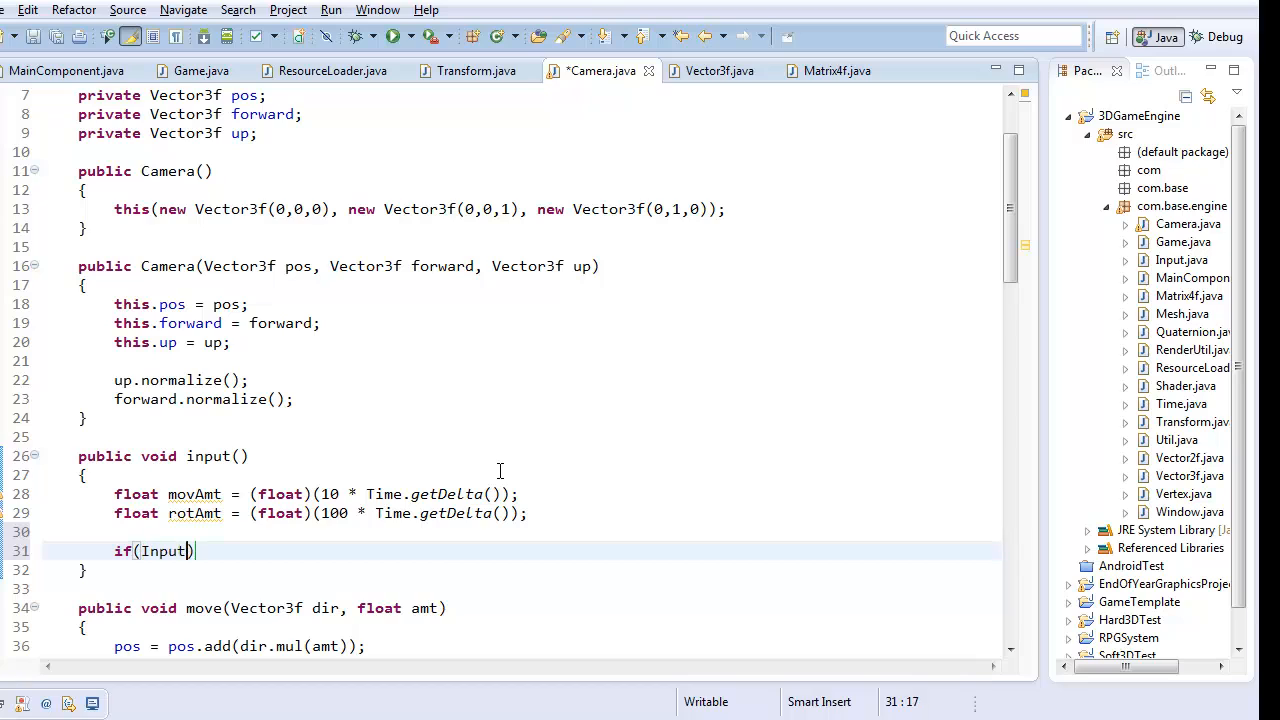
type(".getKey()")
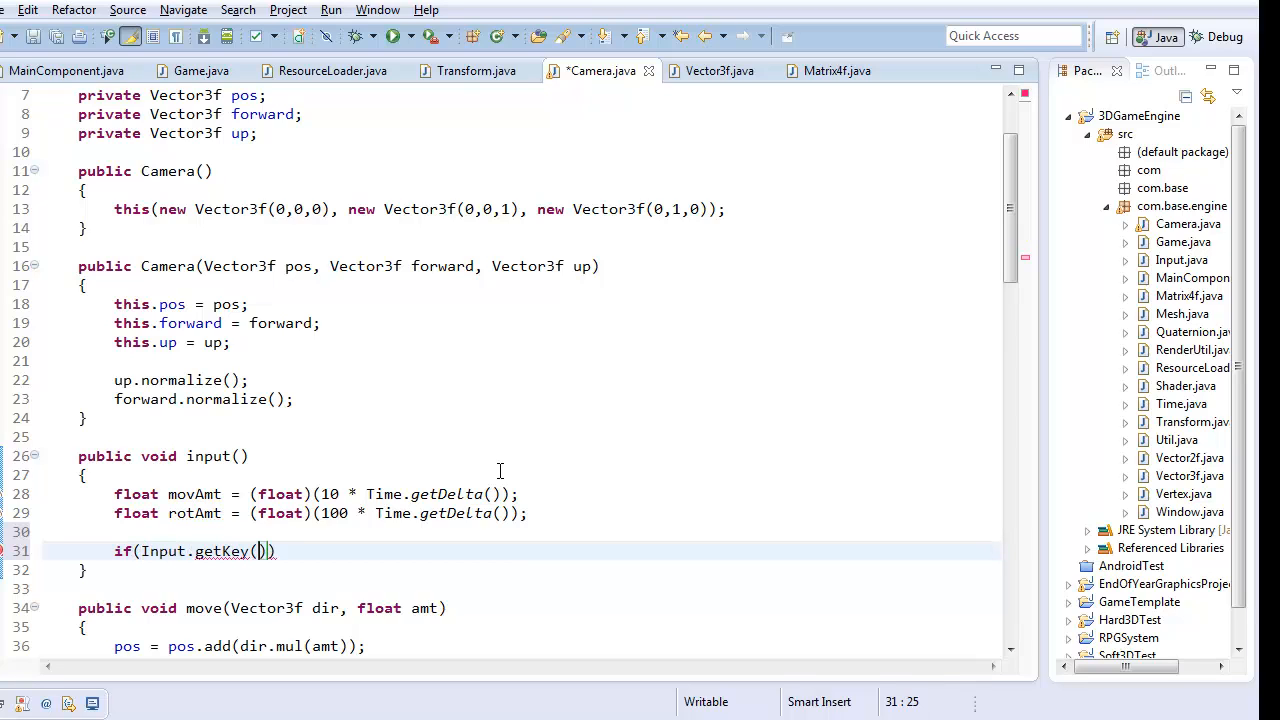
type("Input.g")
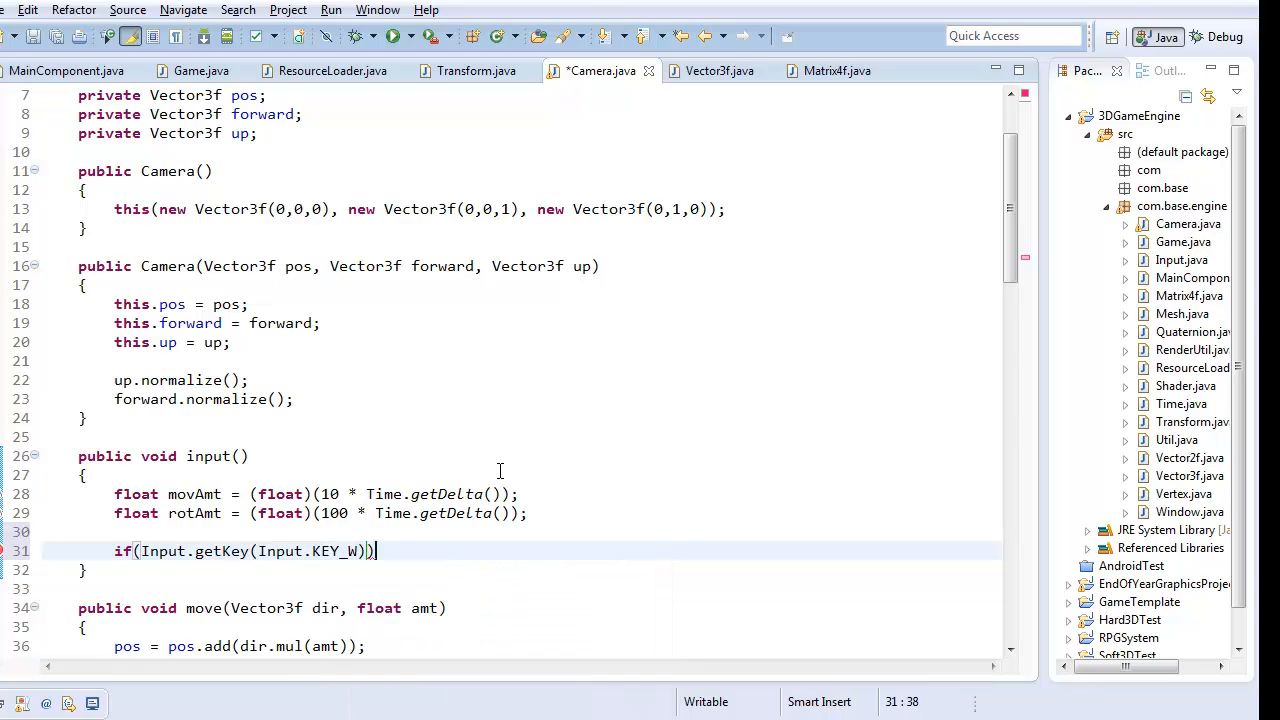
type("move")
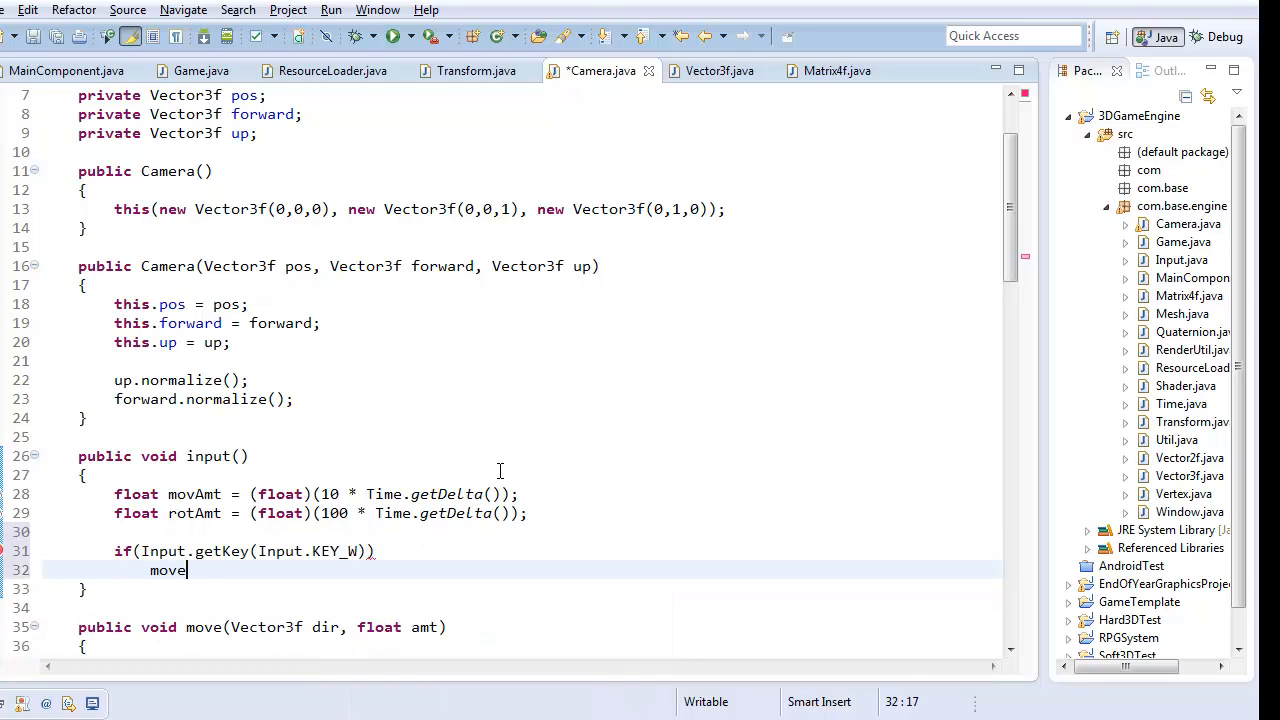
type("(getForward())")
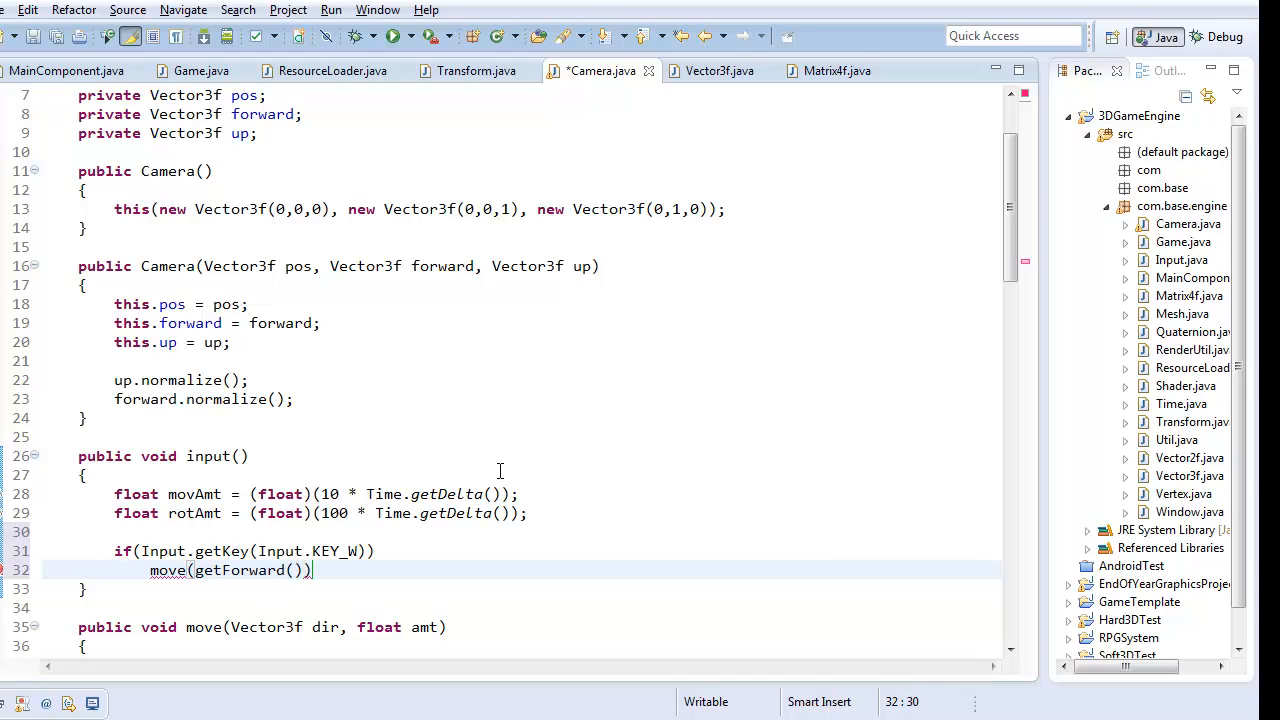
type(", movAmt")
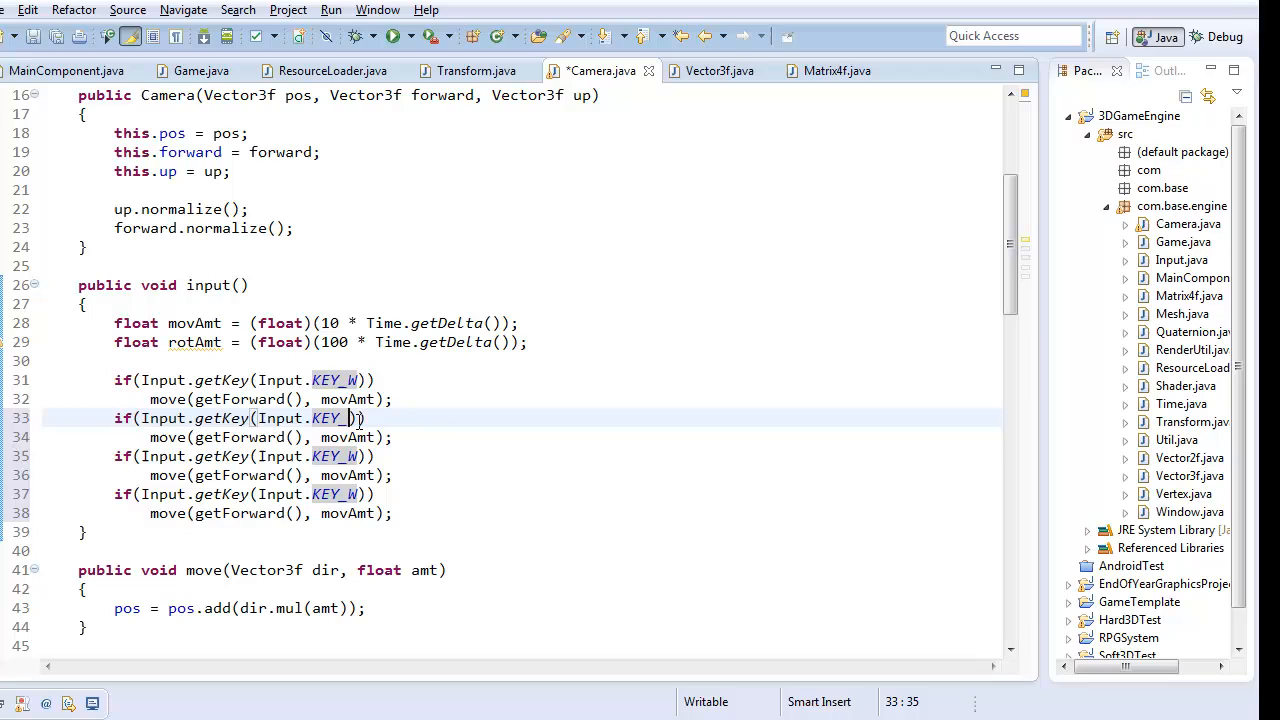
- Map the copied checks to KEY_S, KEY_A, KEY_D with backward, left and right movement
type("S")
left_click(270, 512)
type("Right()")
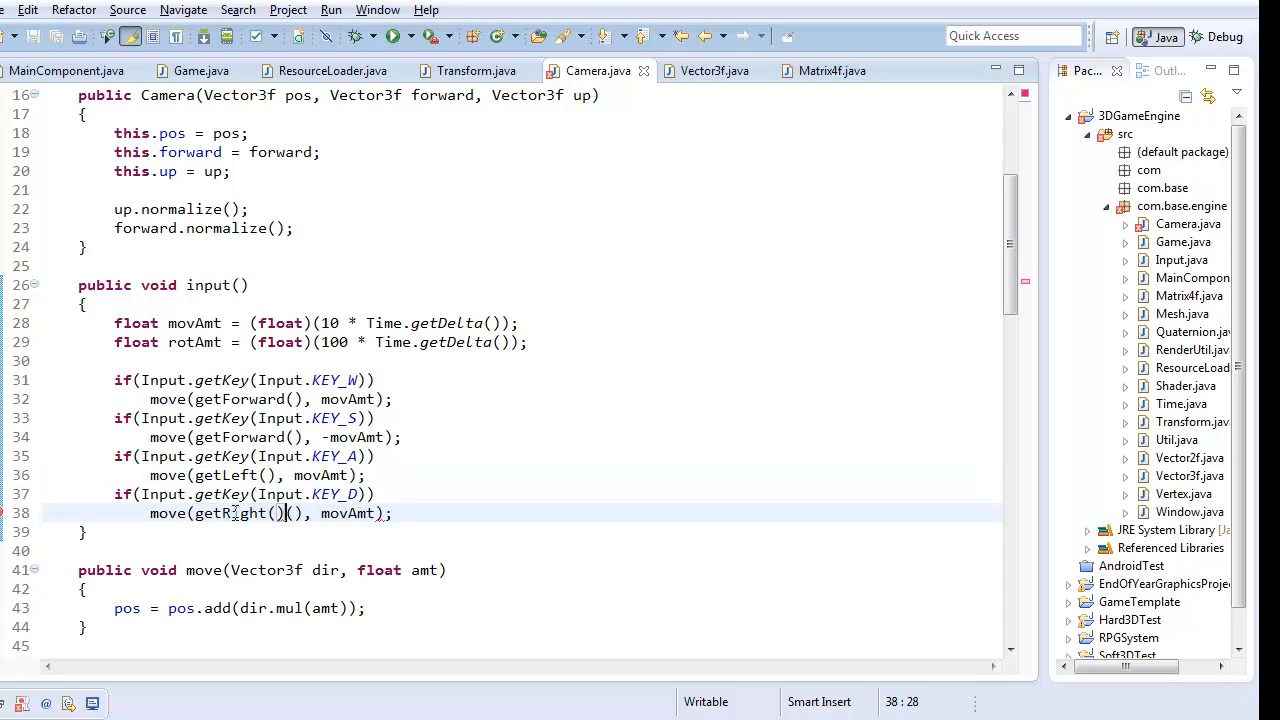
left_click(392, 512)
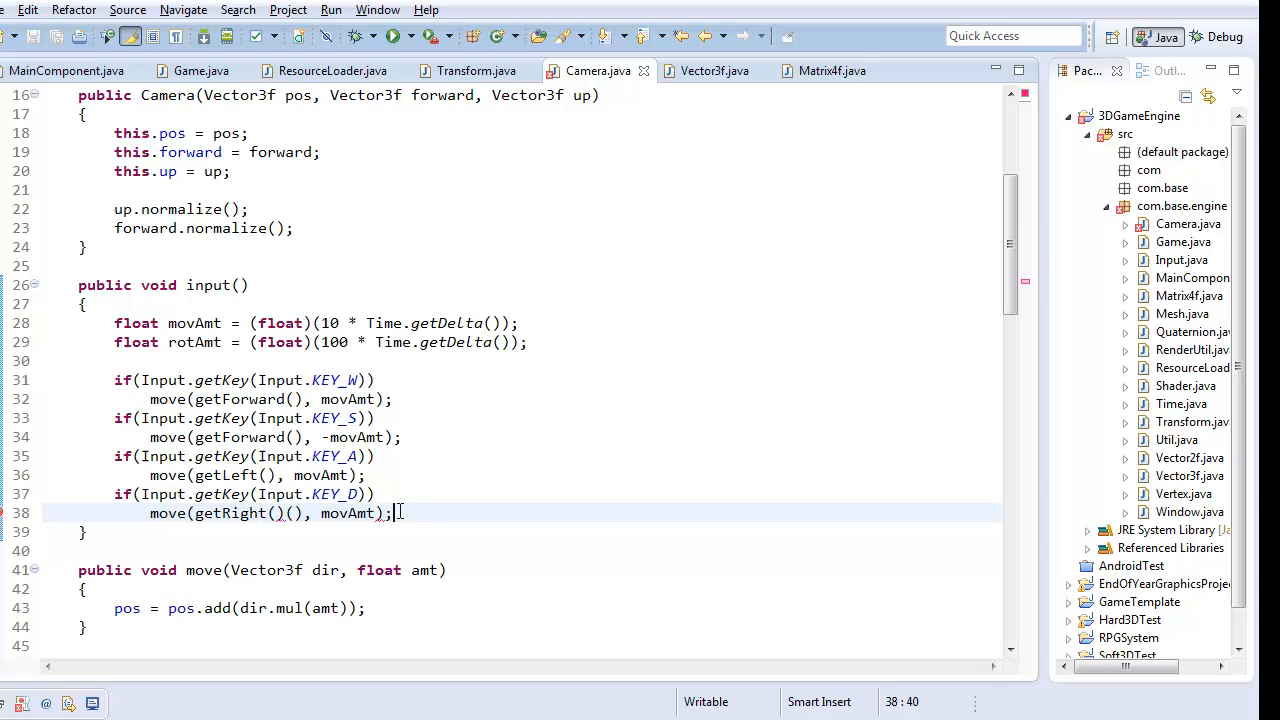
mouse_move(432, 488)
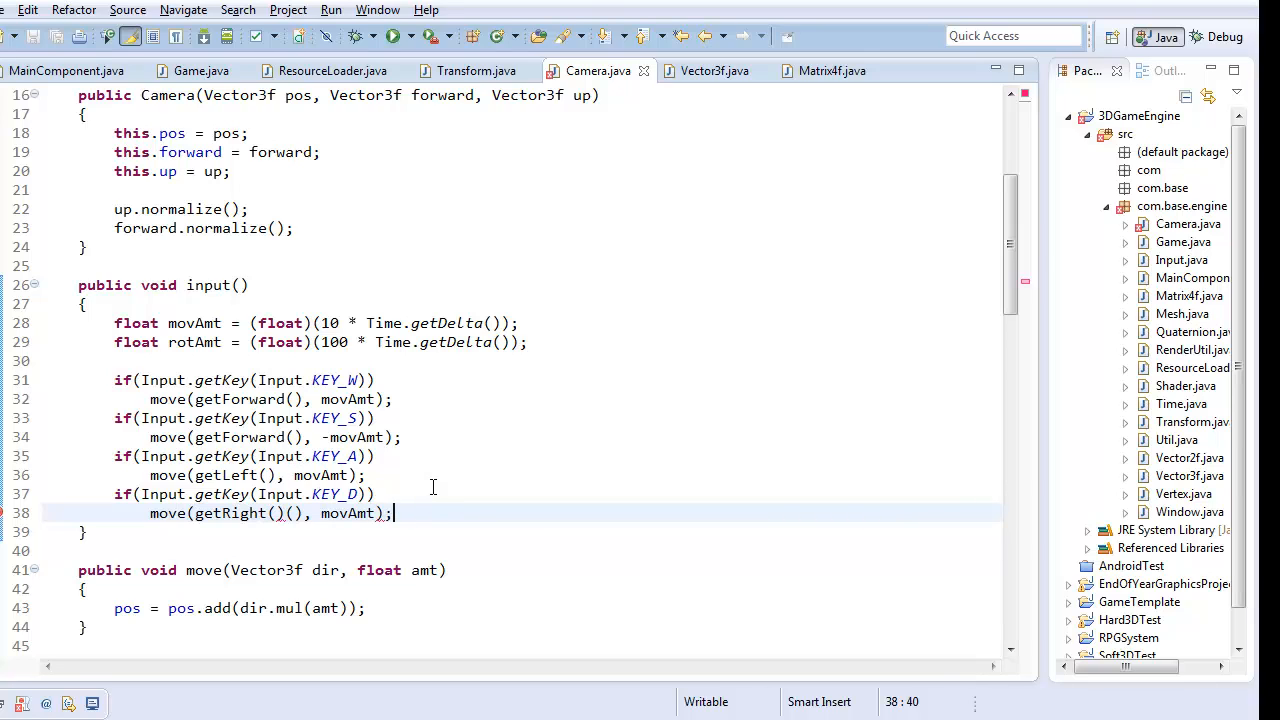
mouse_move(352, 512)
type("if(")
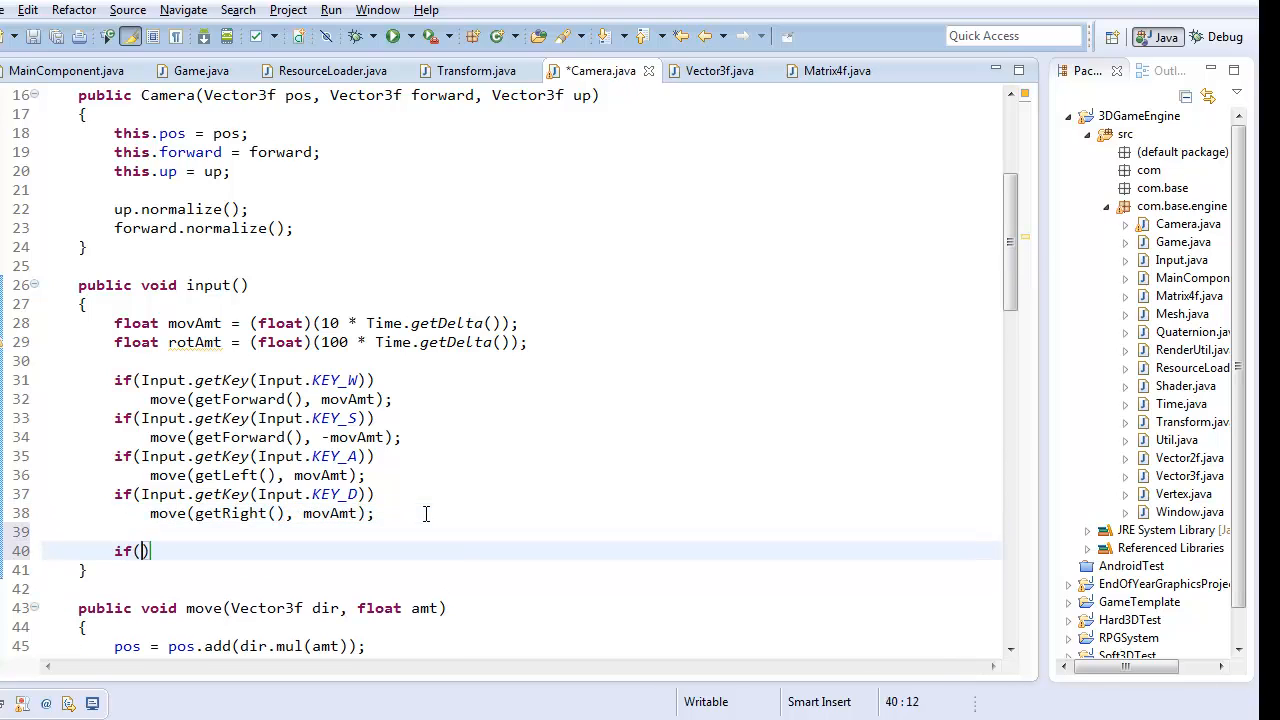
- Add an Input.getKey(Input.KEY_UP) check calling rotateX(rotAmt)
type("Input.getKey(")
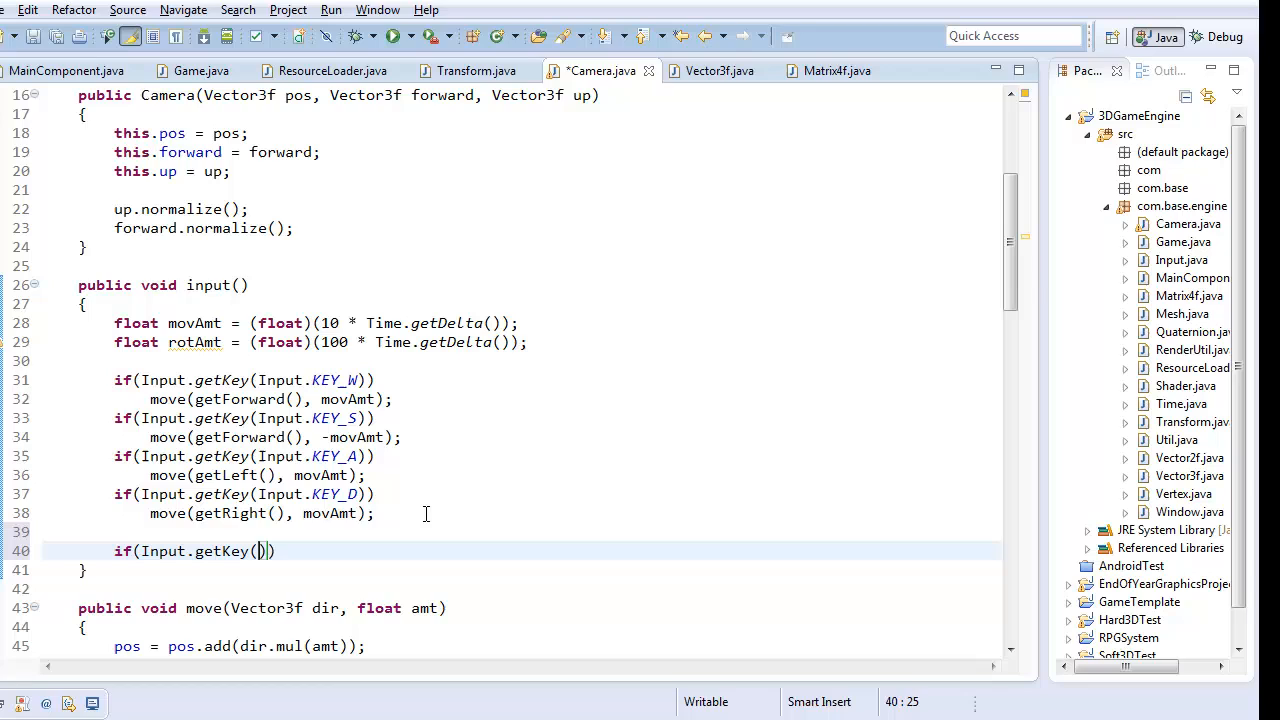
type("Input.")
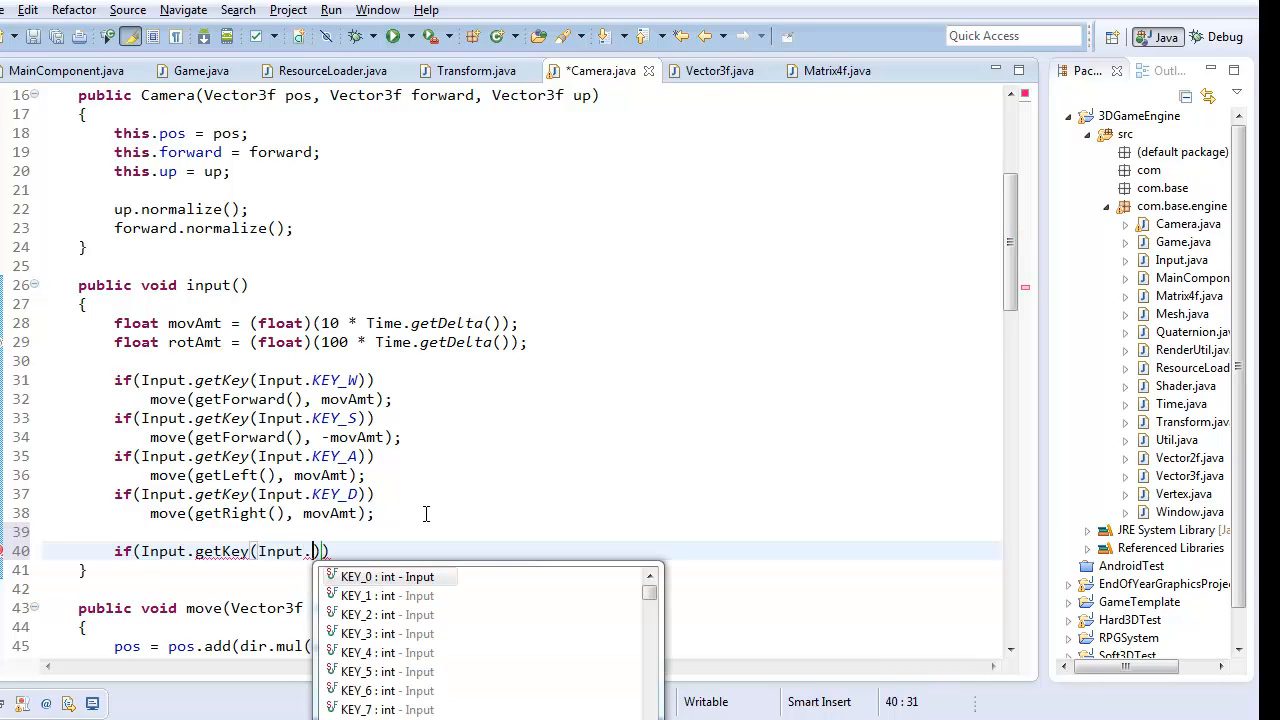
type("KEY_UP")
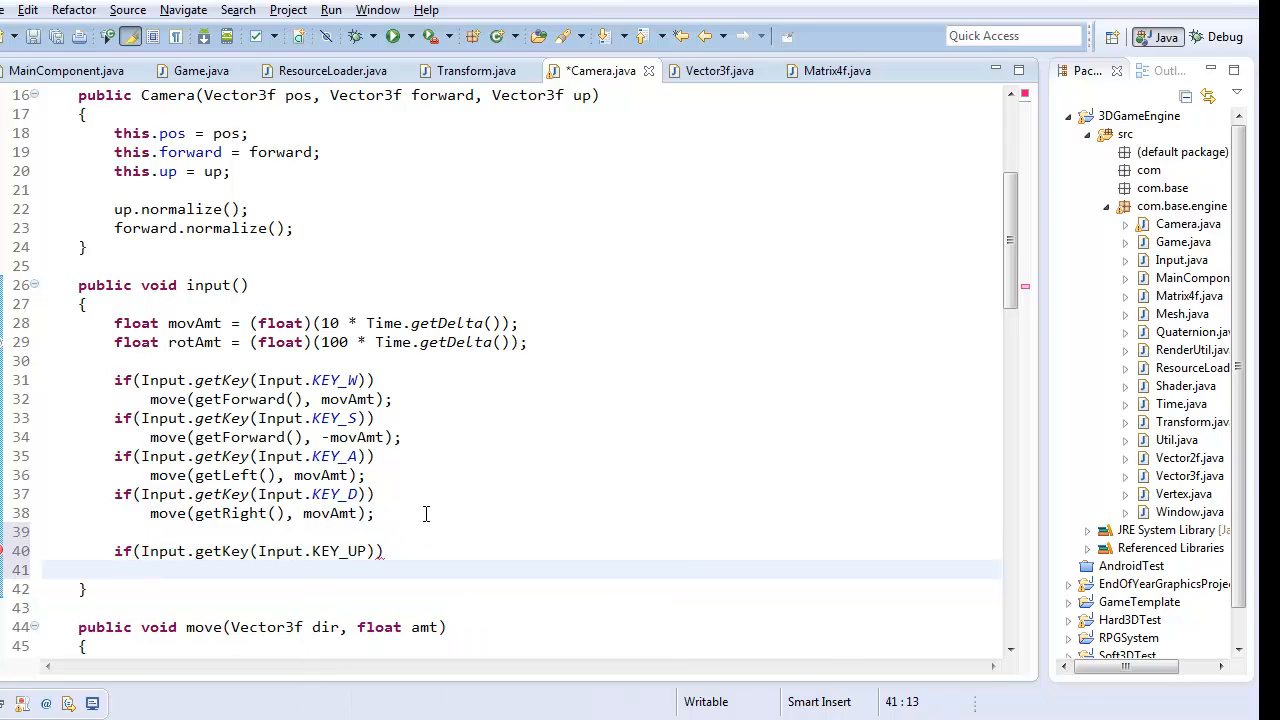
type("rot")
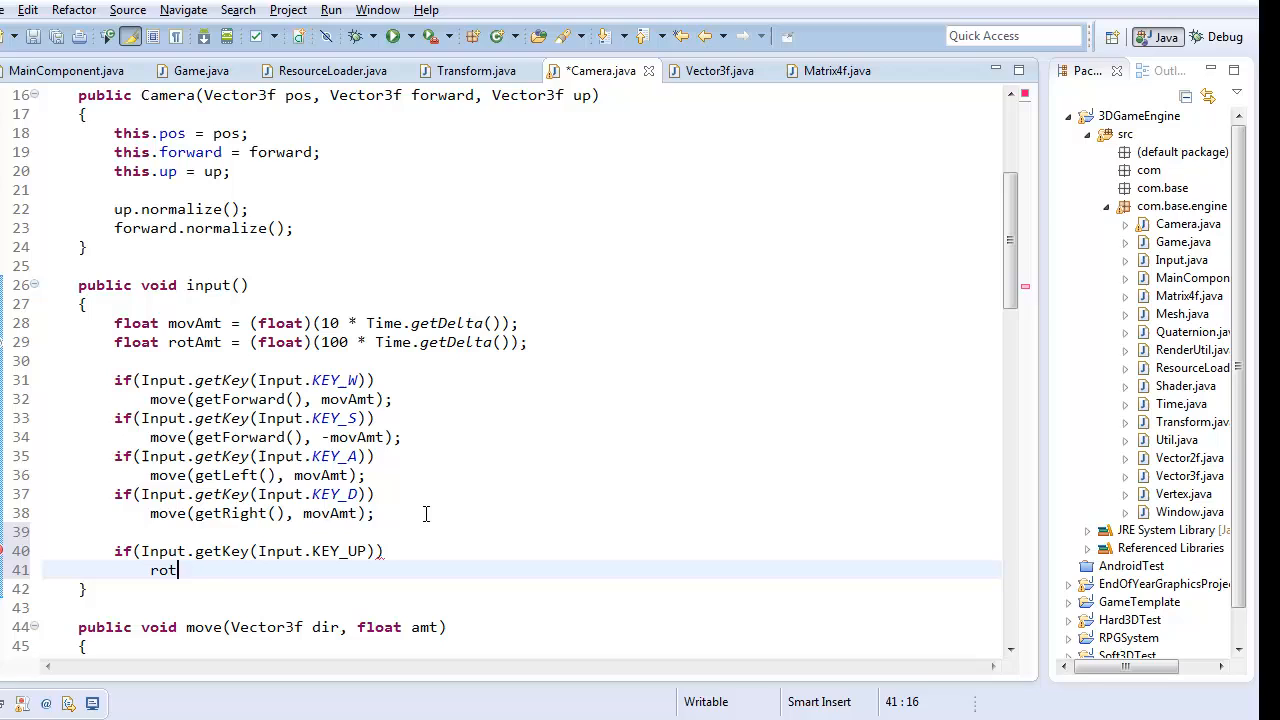
type("ateY()")
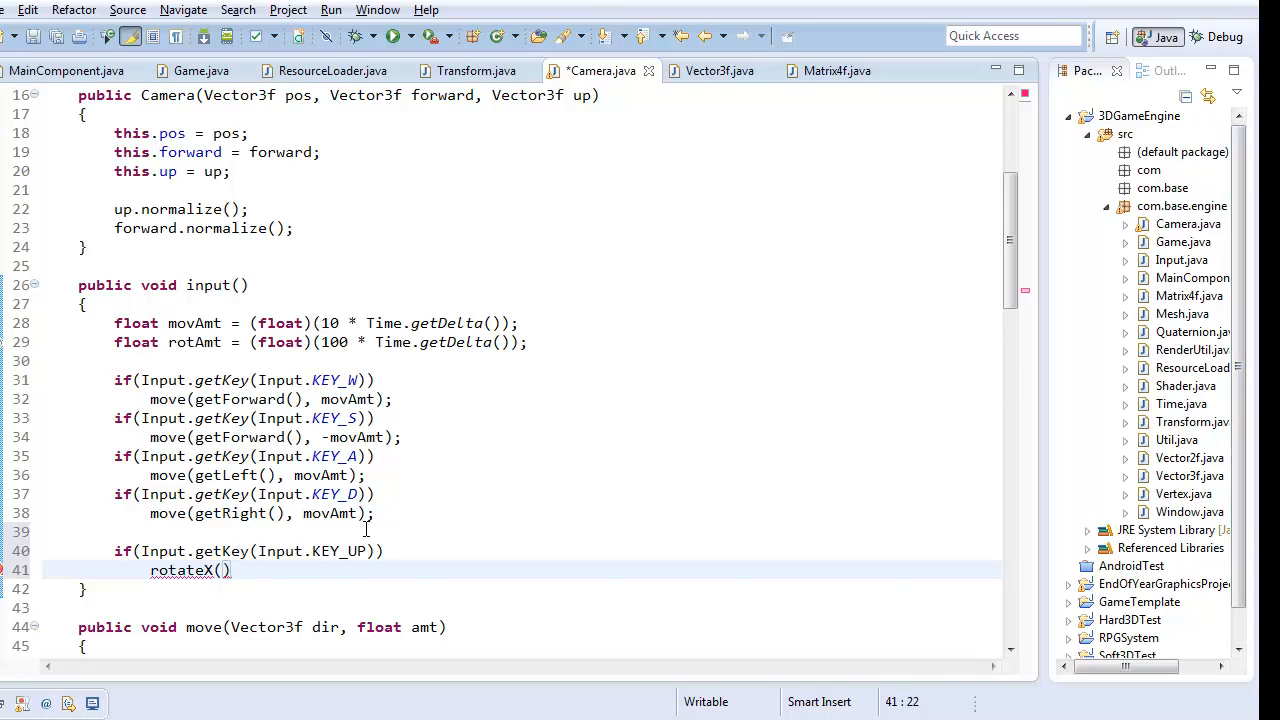
key("BackSpace")
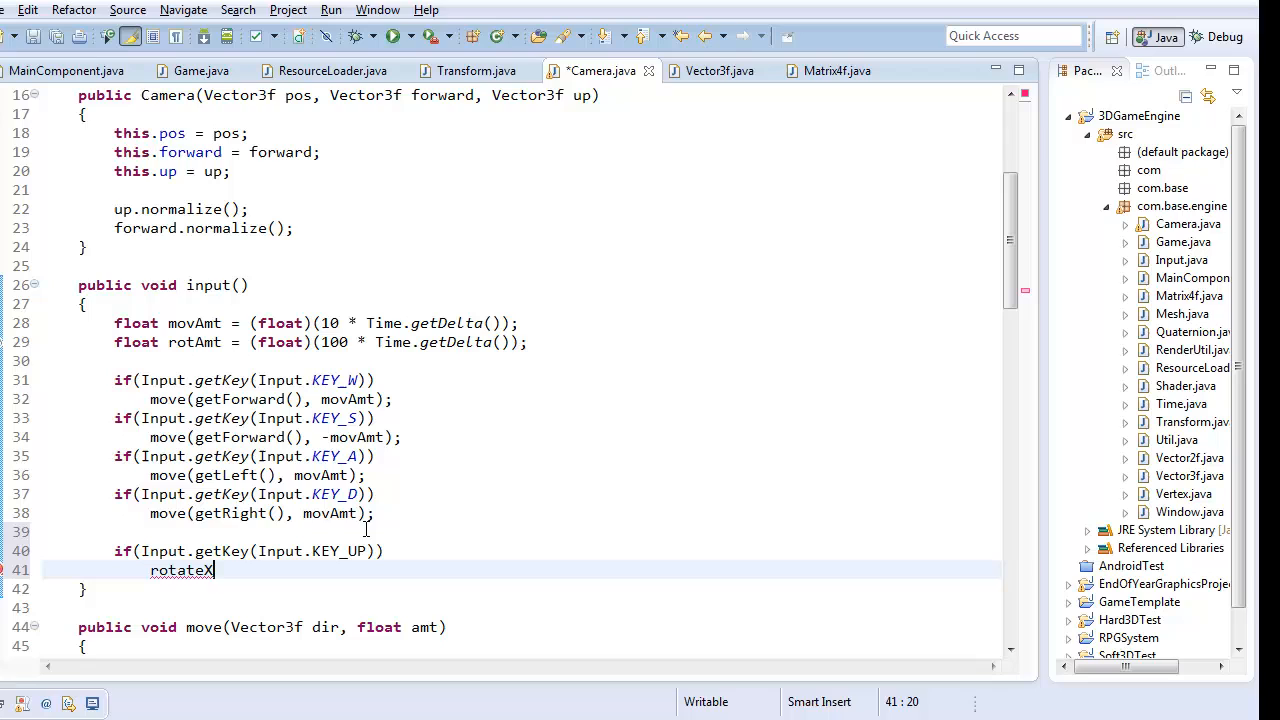
type("(amt);")
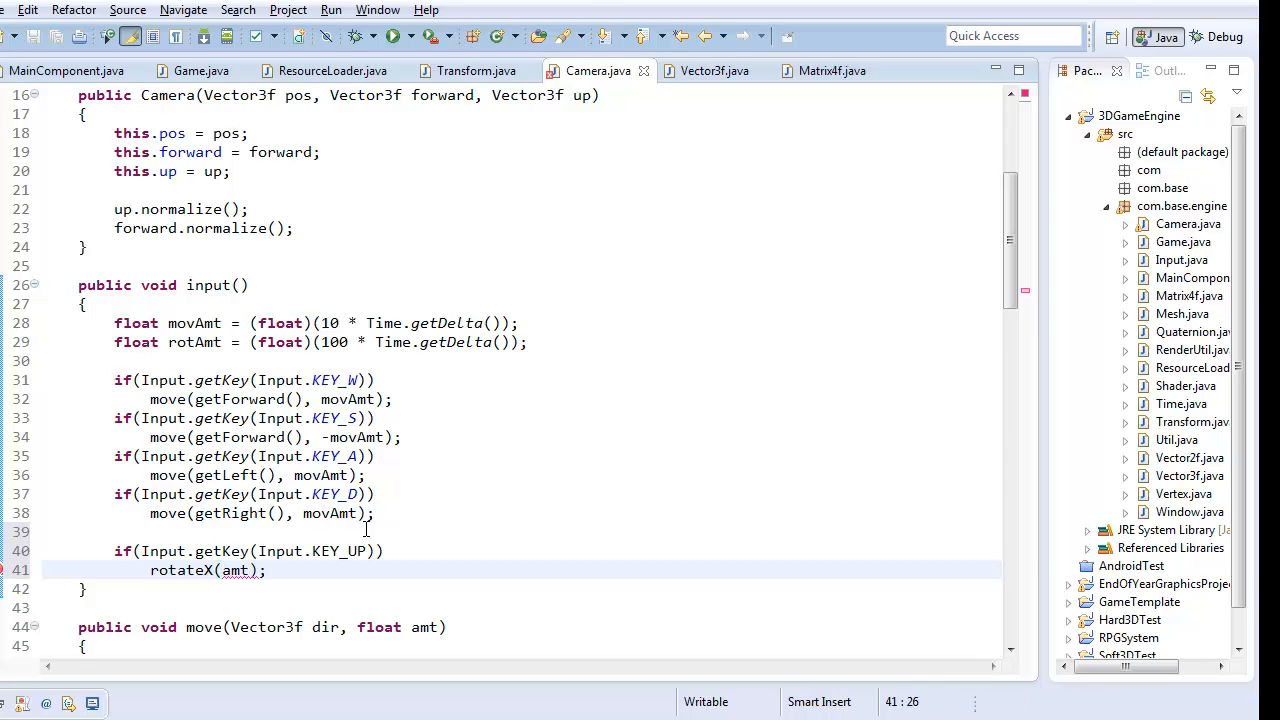
left_click(236, 570)
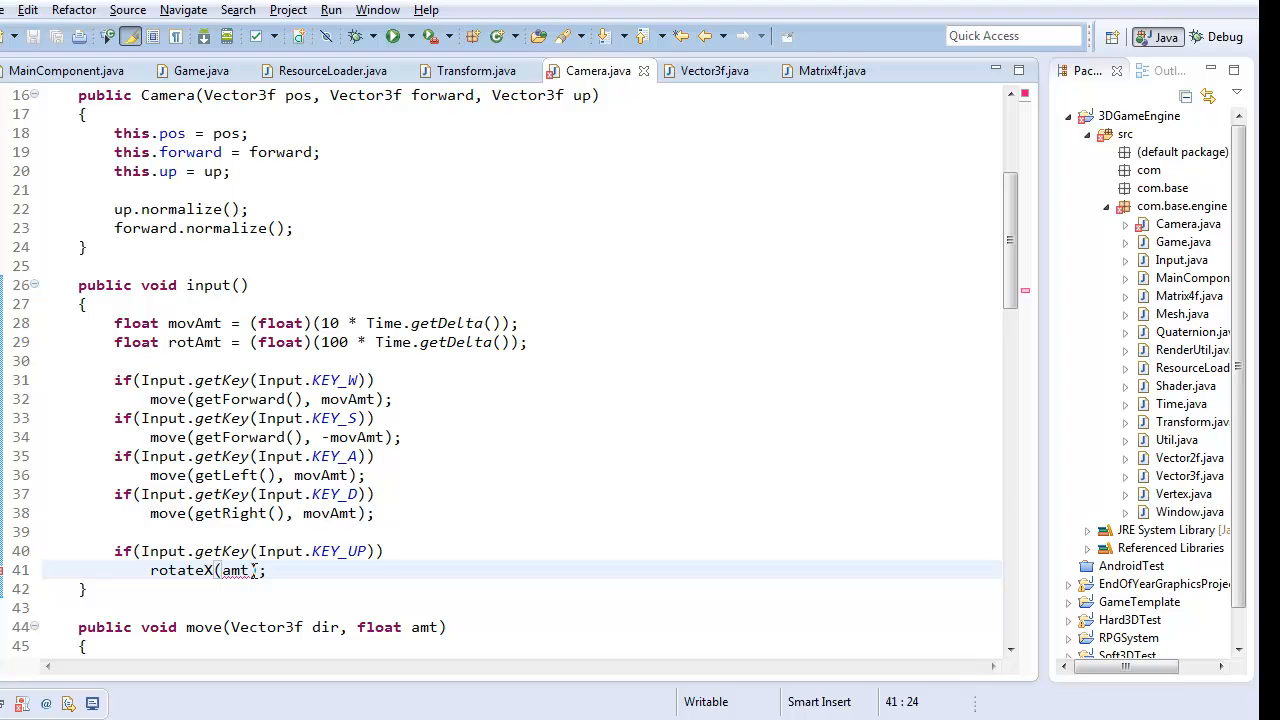
scroll("down", 3)
type("rotA")
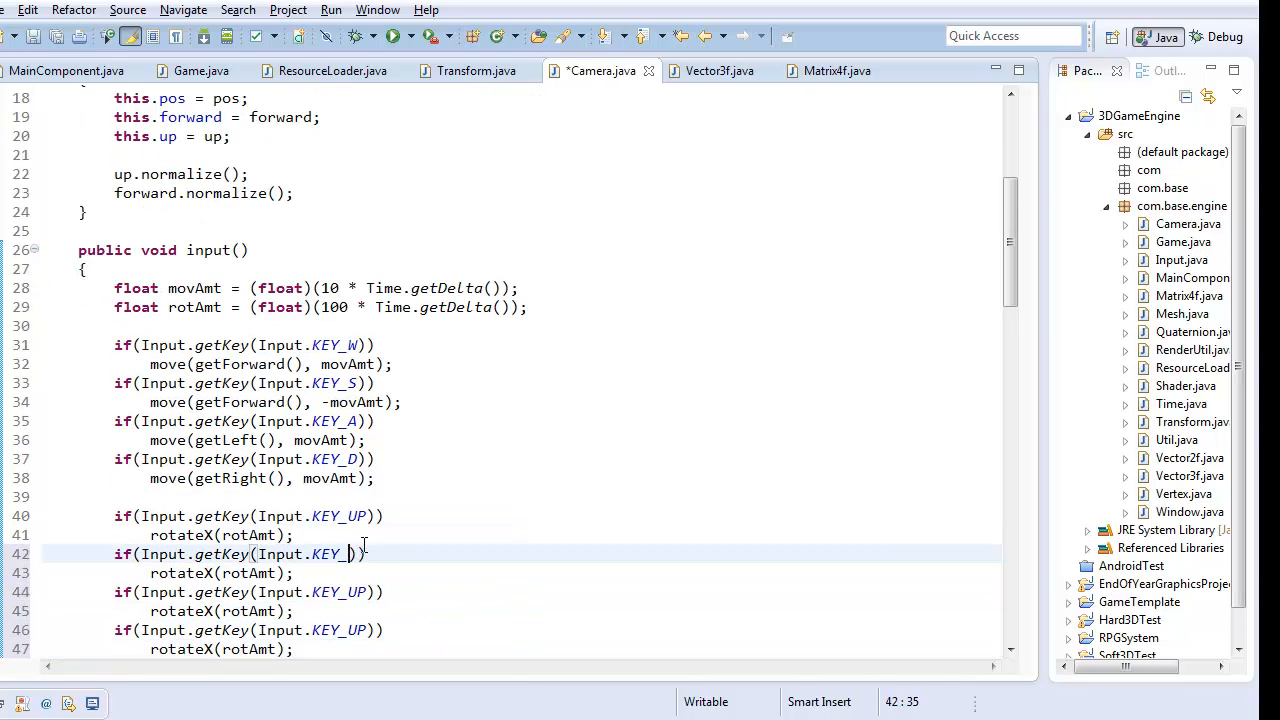
- Change the copied rotation checks to KEY_DOWN, KEY_LEFT, KEY_RIGHT with rotateX/rotateY of ±rotAmt
type("DOWN")
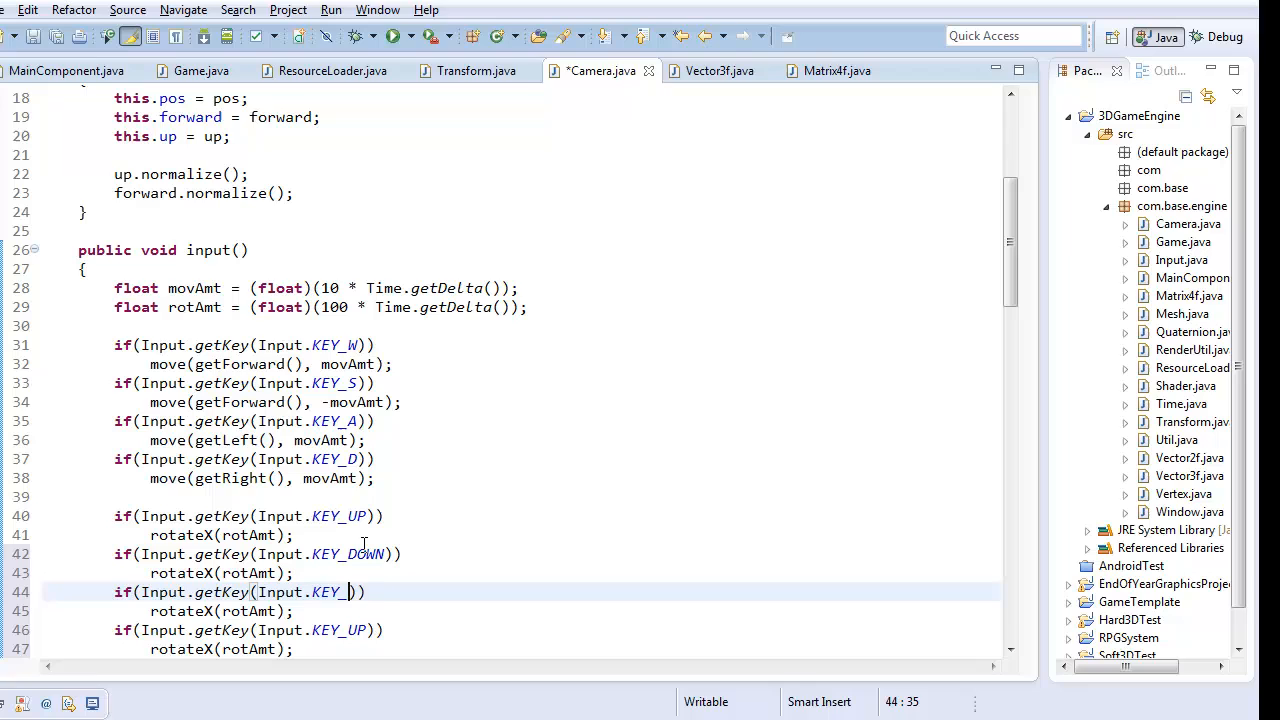
type("LEFT")
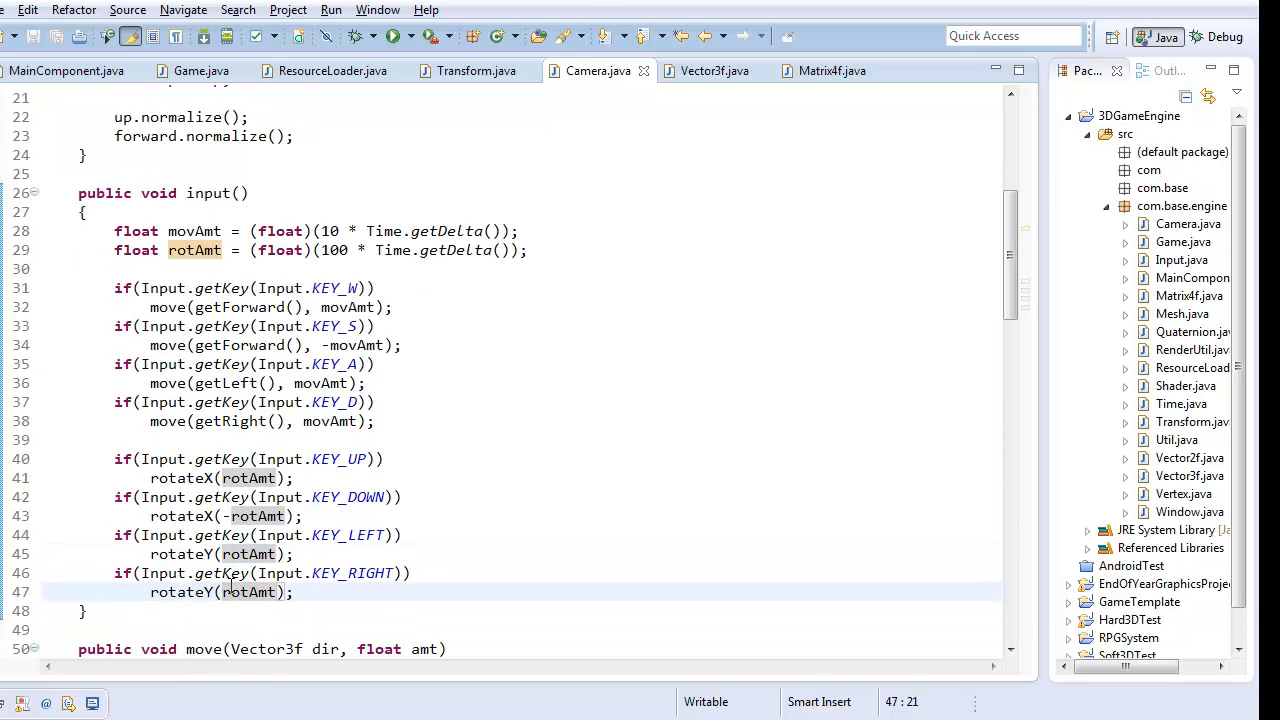
mouse_move(344, 458)
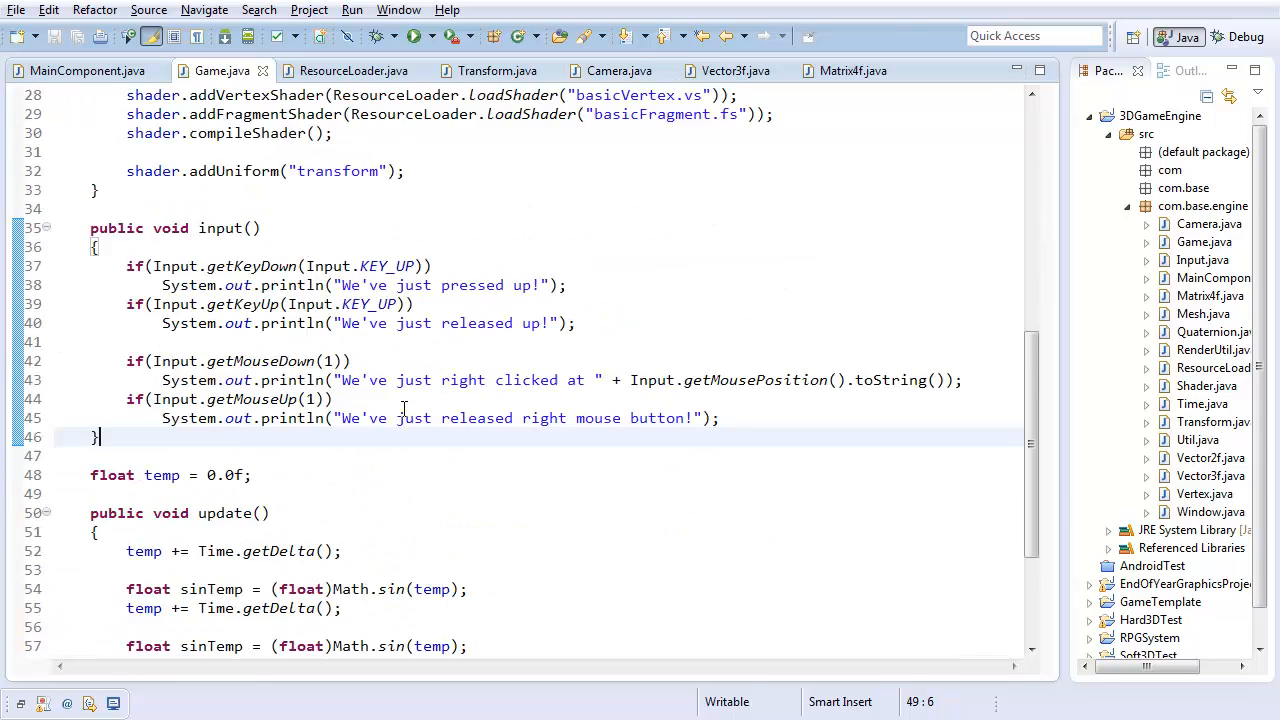
- Comment out Game.input()'s old key and mouse test prints and call camera.input() instead
scroll("down", 3)
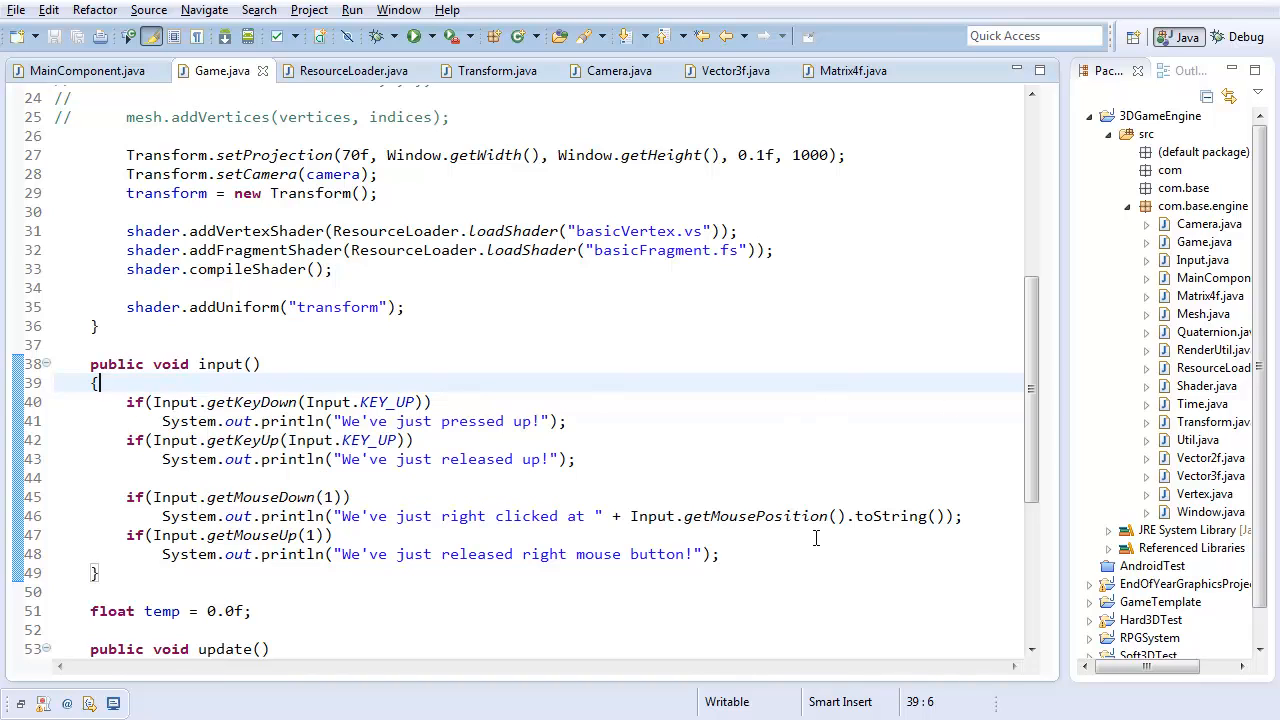
left_click_drag(162, 420, 718, 554)
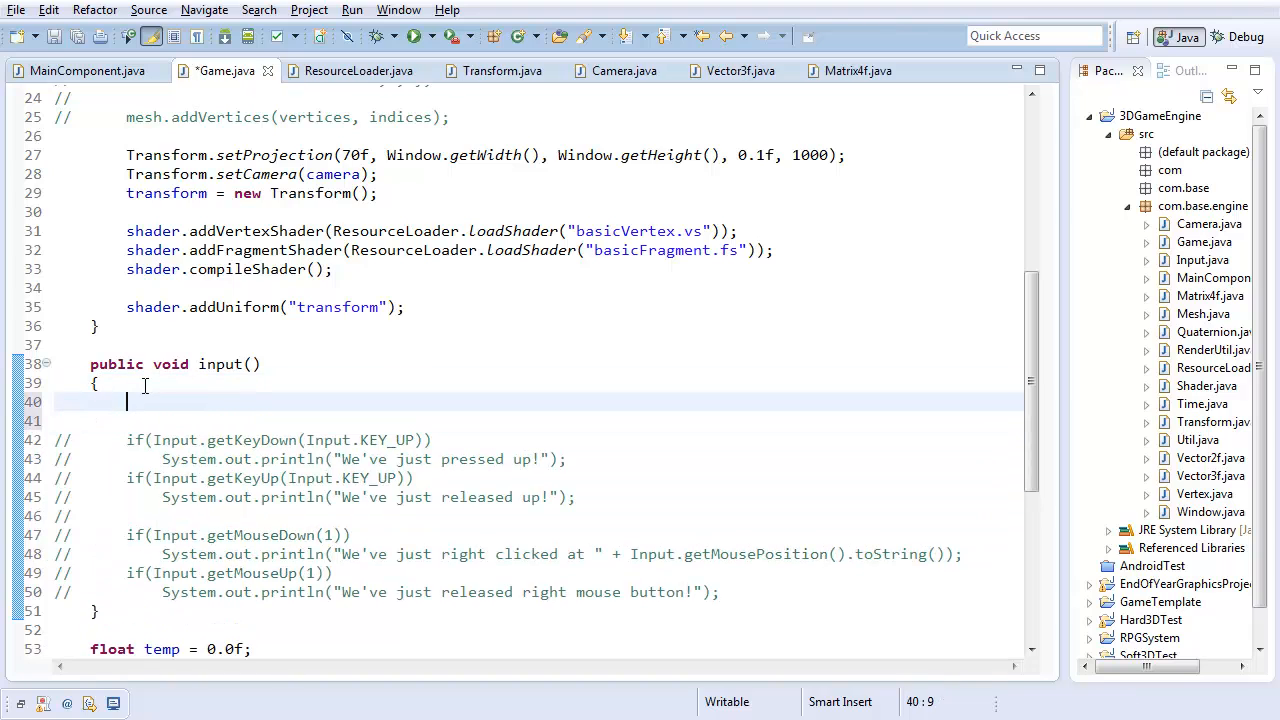
type("cam")
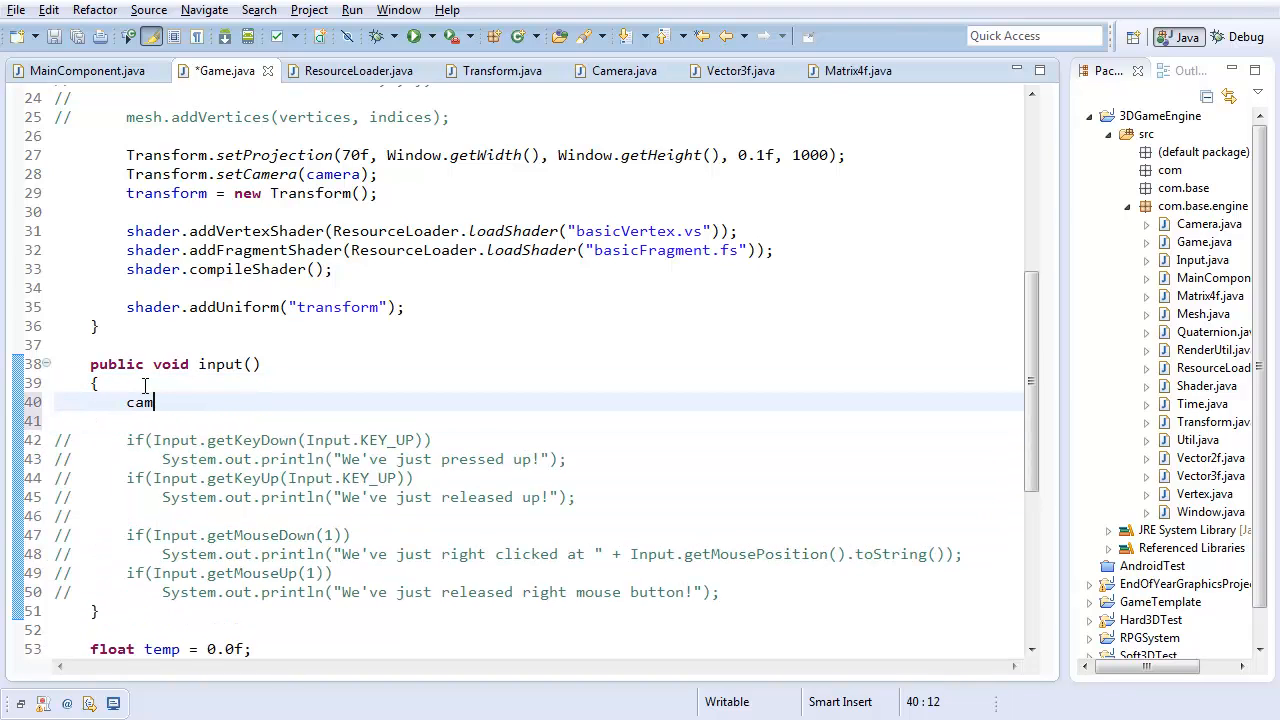
type("era.input();")
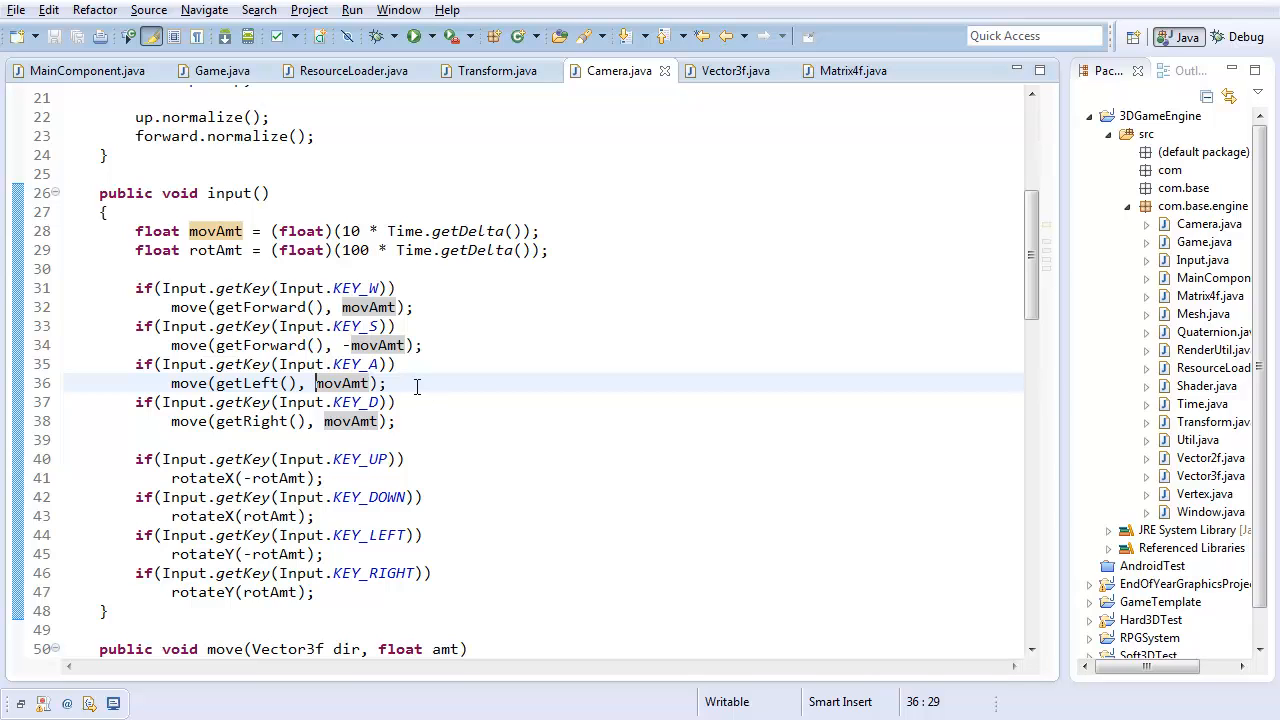
- Change getLeft to forward.cross(up) and getRight to up.cross(forward)
scroll("down", 3)
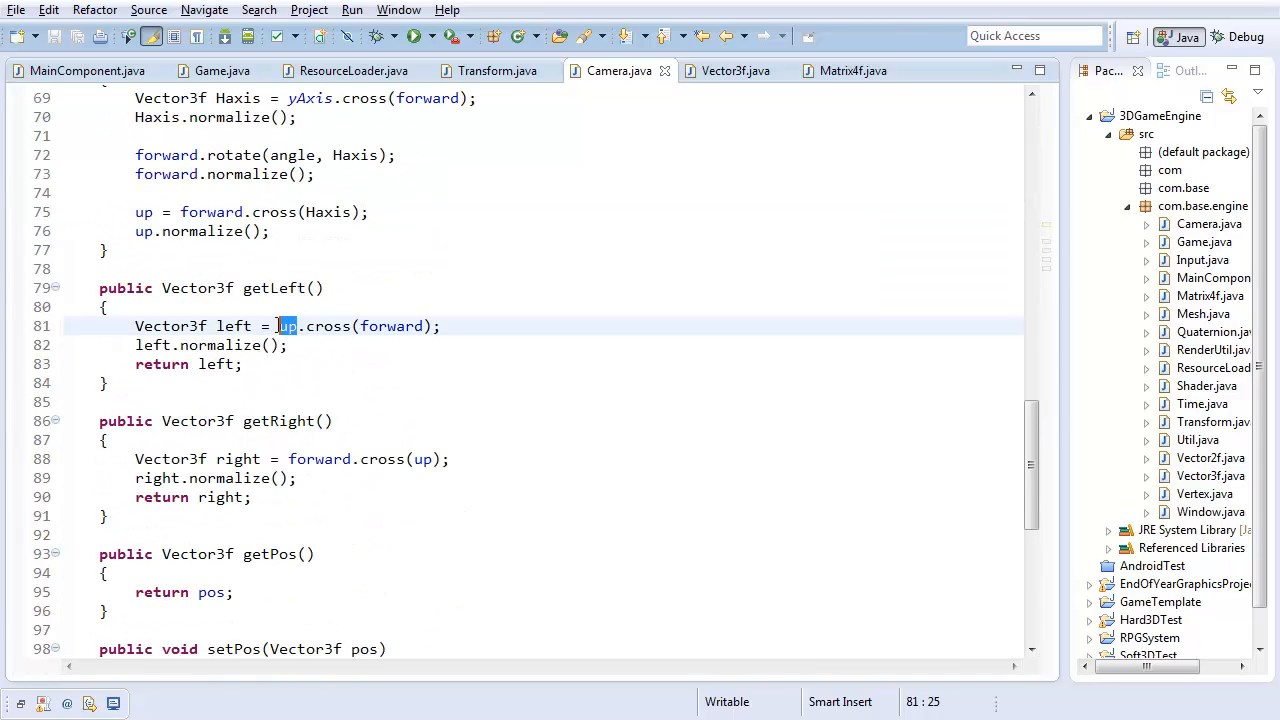
type("forward")
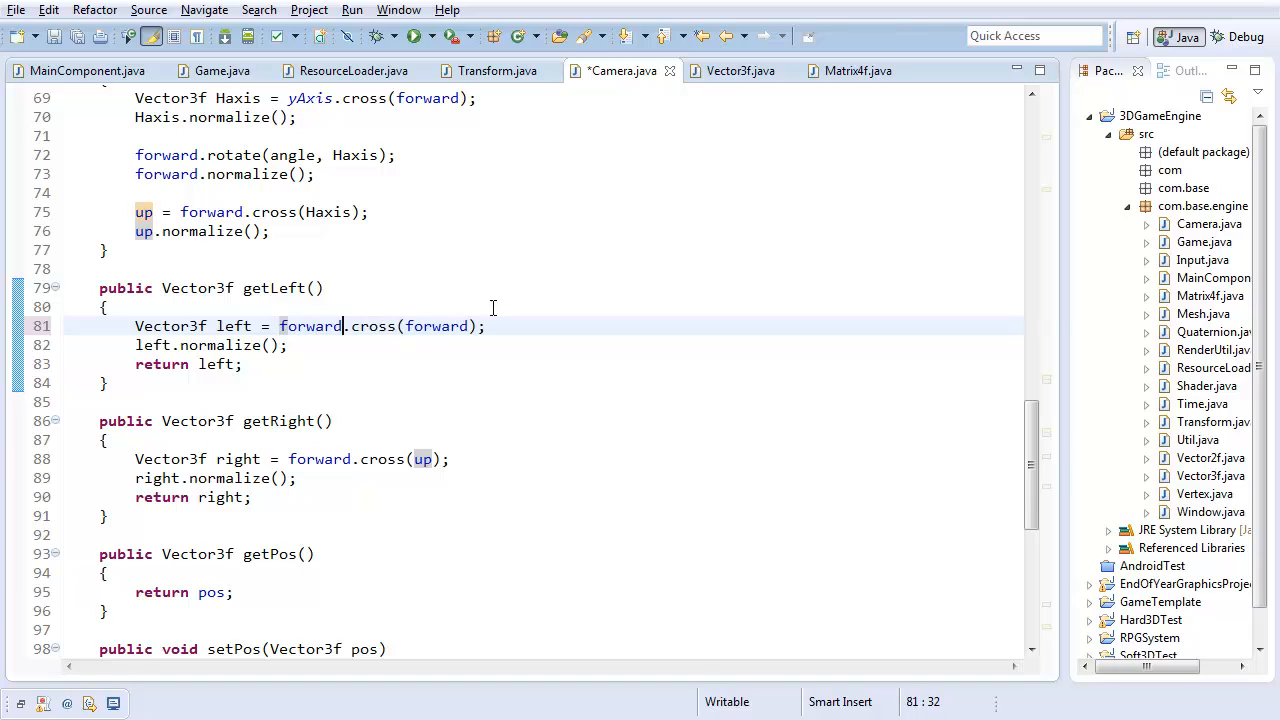
type("up")
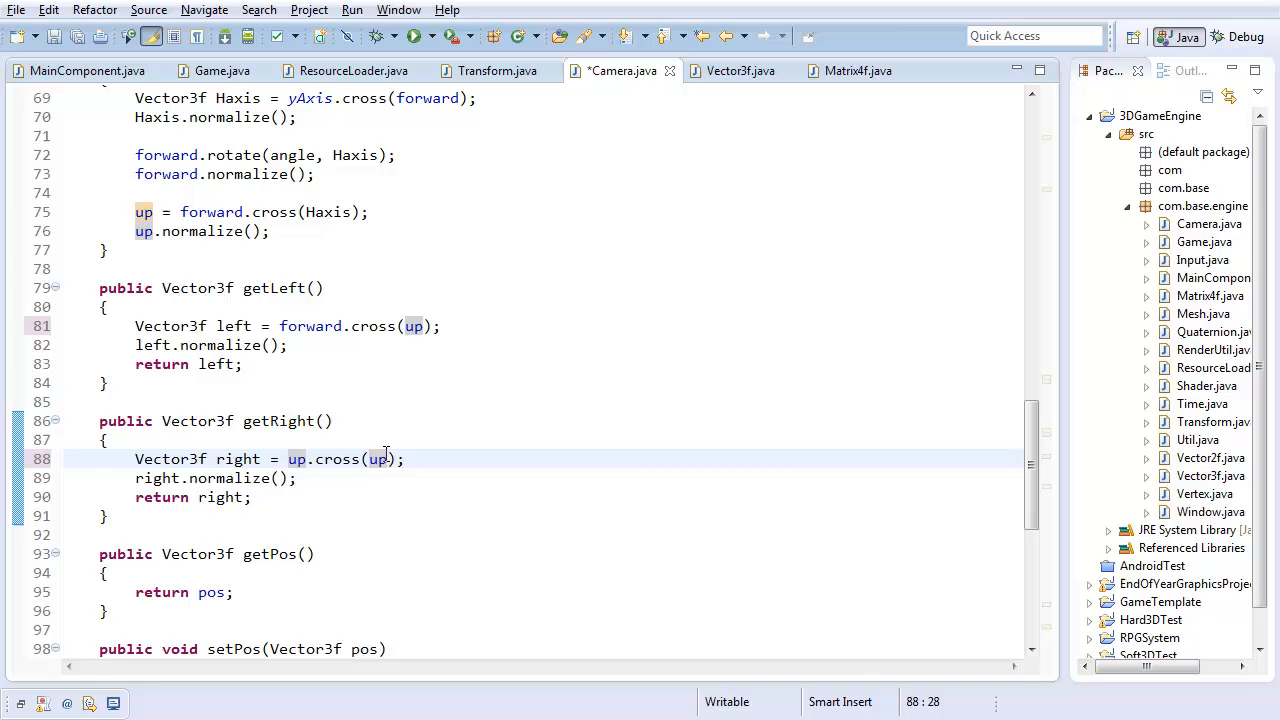
type("forward")
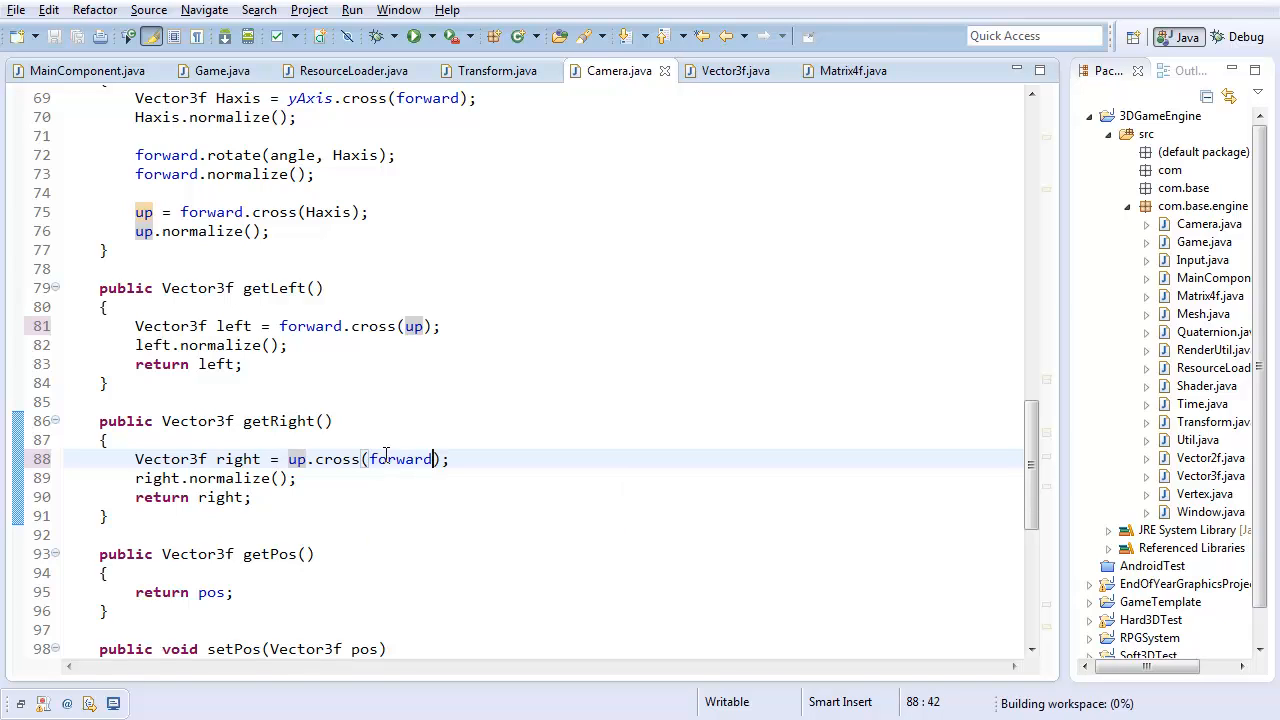